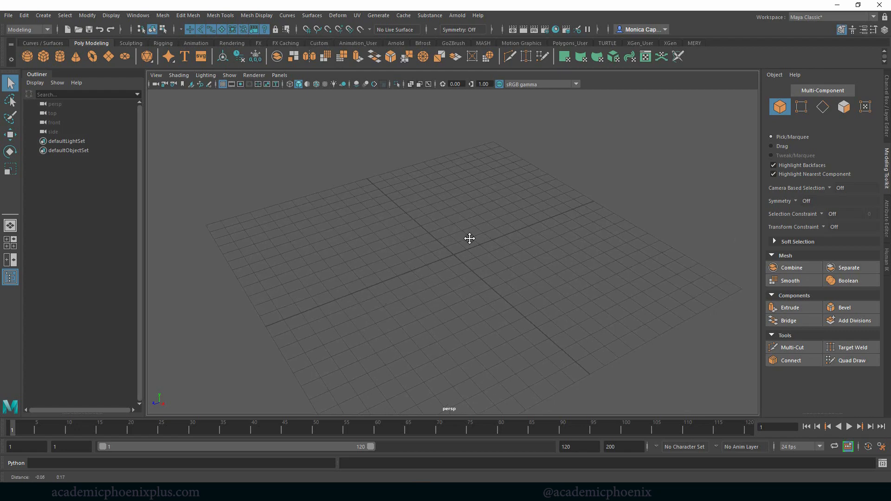
Step: Create a polygon cube on the empty grid
drag(469, 239, 474, 256)
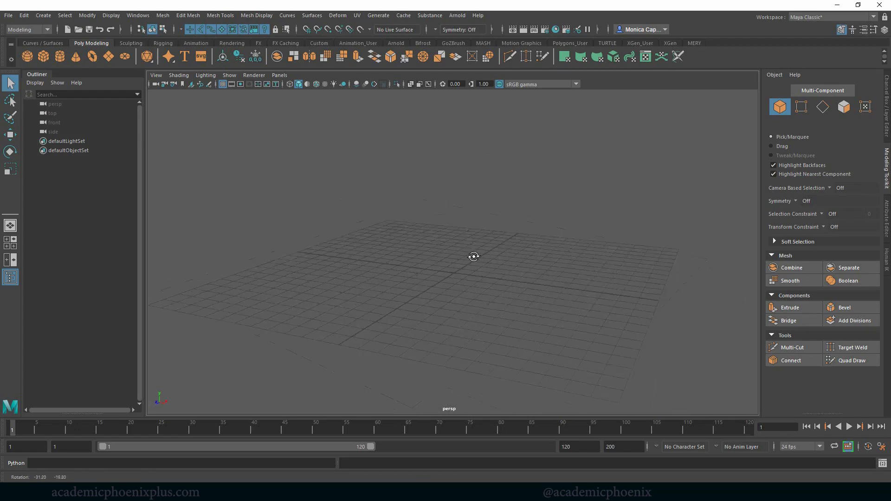
drag(474, 256, 470, 264)
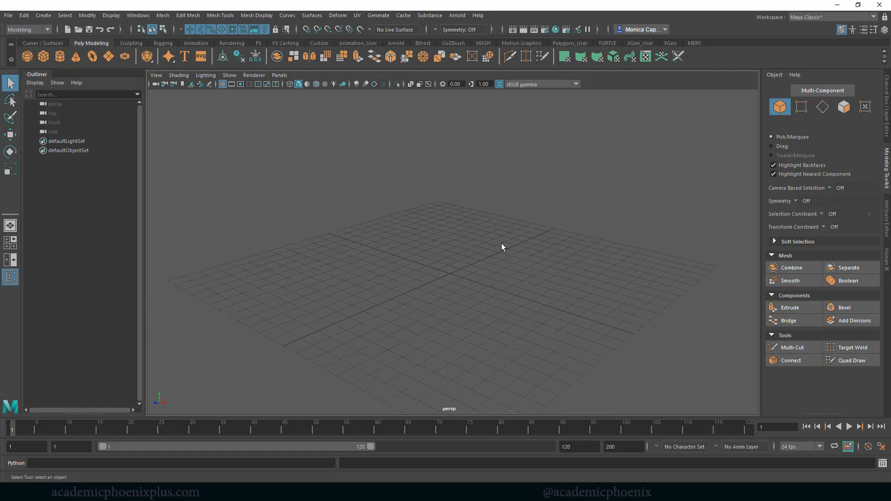
drag(502, 247, 491, 250)
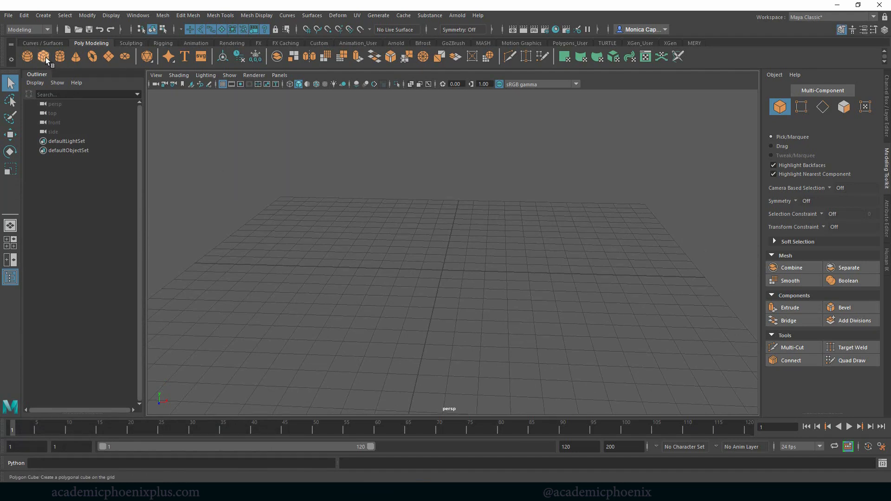
click(43, 56)
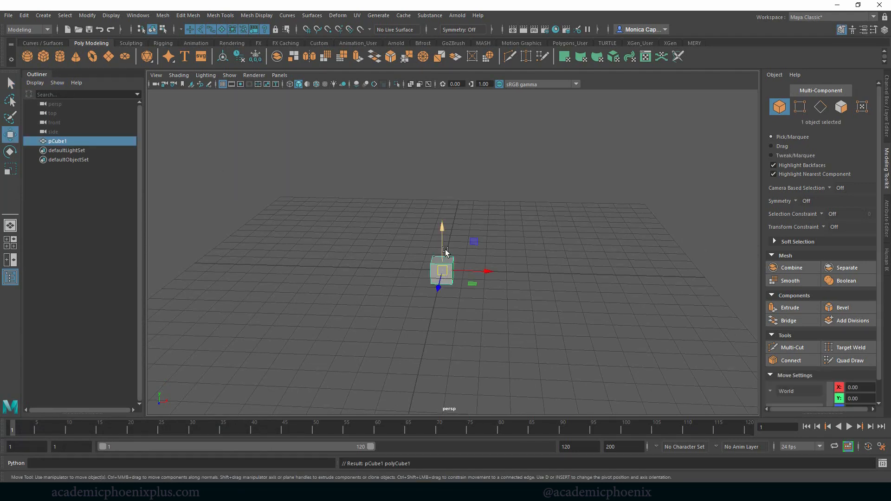
Step: Scale the cube into a wide, flat rectangular slab along X, Y and Z
drag(473, 242, 608, 250)
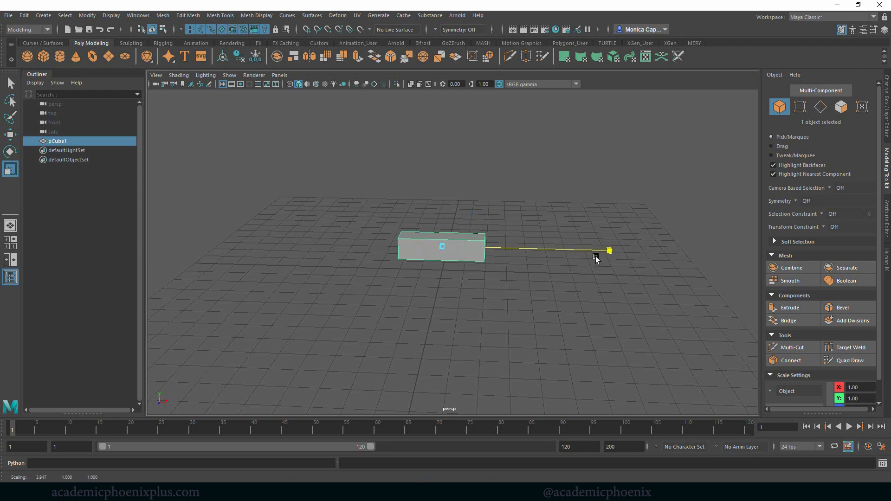
drag(609, 250, 517, 276)
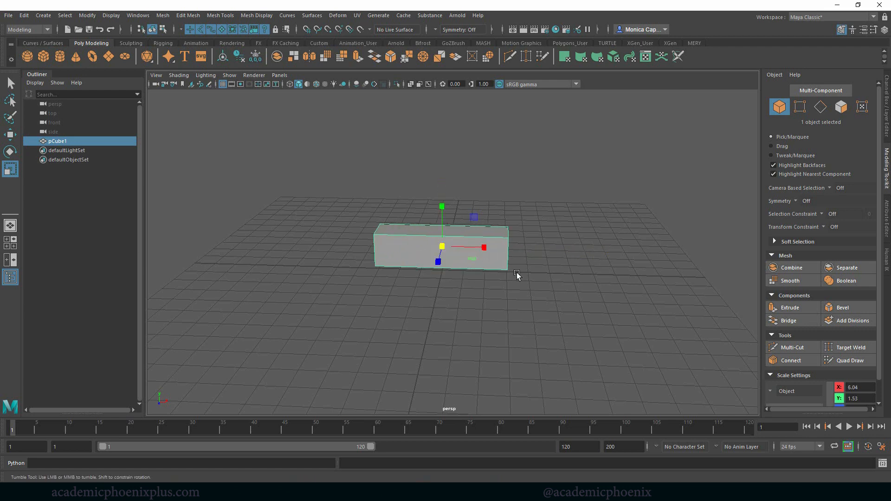
drag(516, 272, 433, 216)
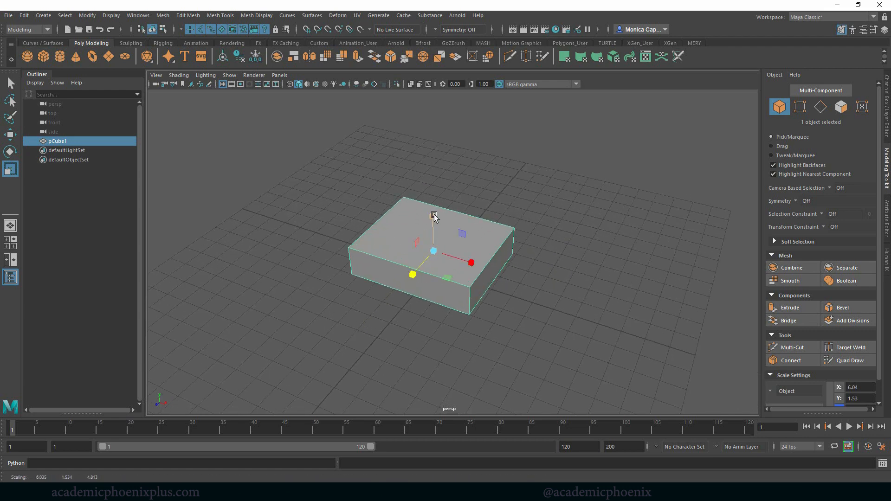
drag(433, 217, 482, 267)
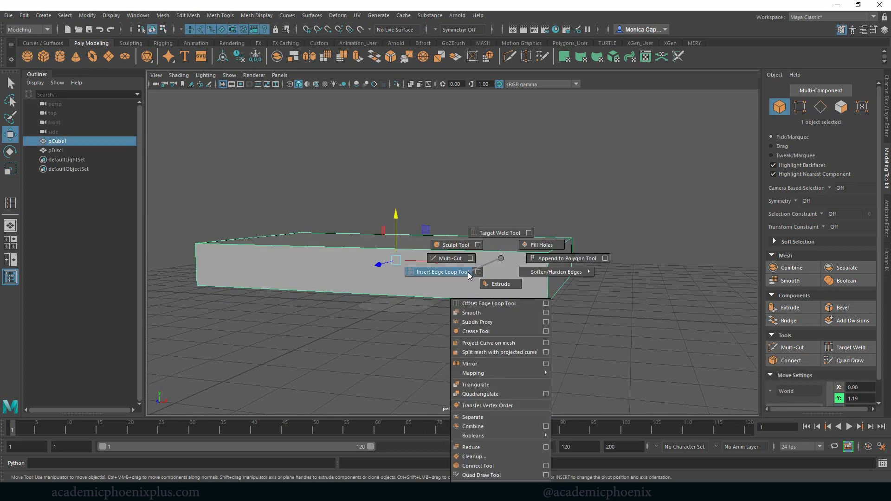
Step: Insert horizontal edge loops around the block's sides near its top and bottom
click(437, 272)
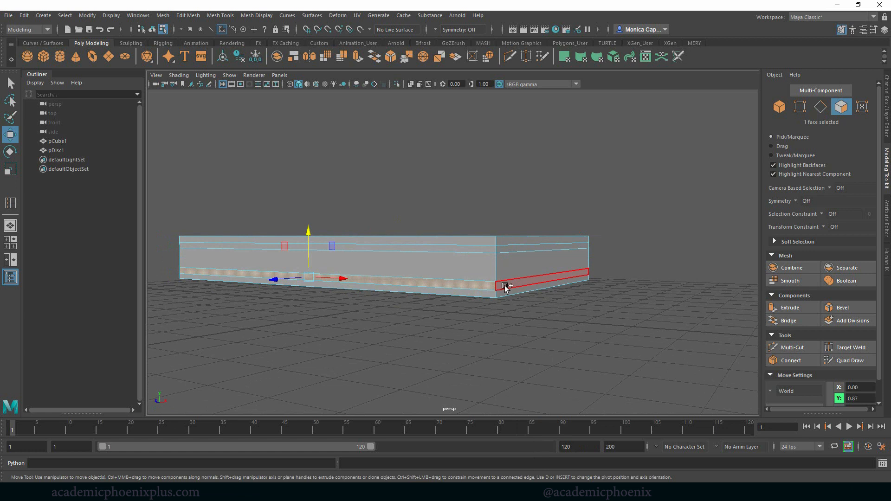
Step: Select the side band faces and extrude them inward into a recessed groove
click(515, 260)
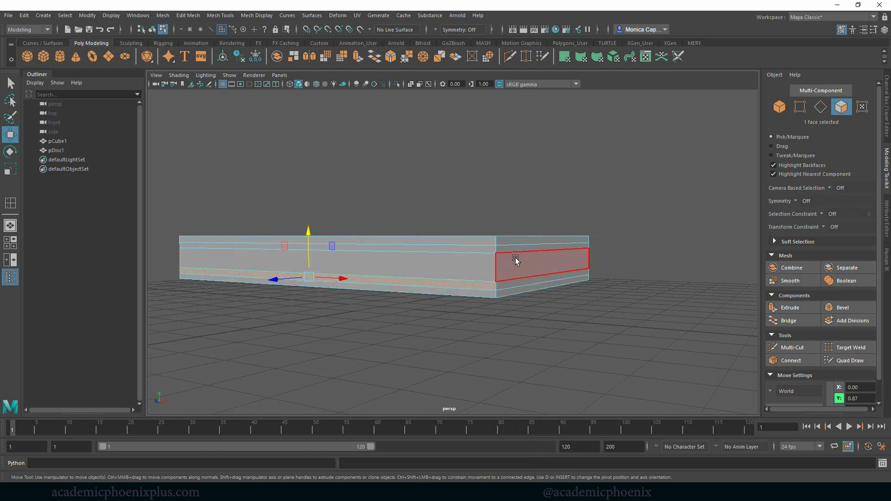
click(517, 289)
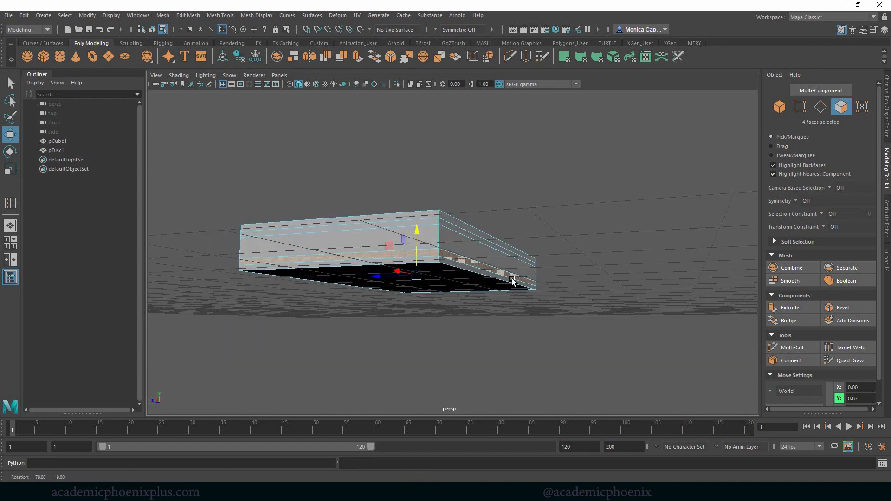
drag(512, 281, 438, 268)
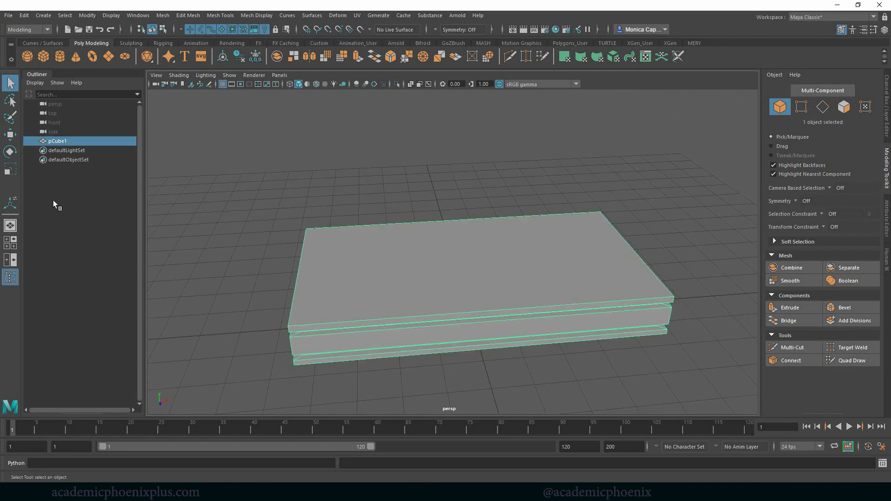
mouse_move(389, 260)
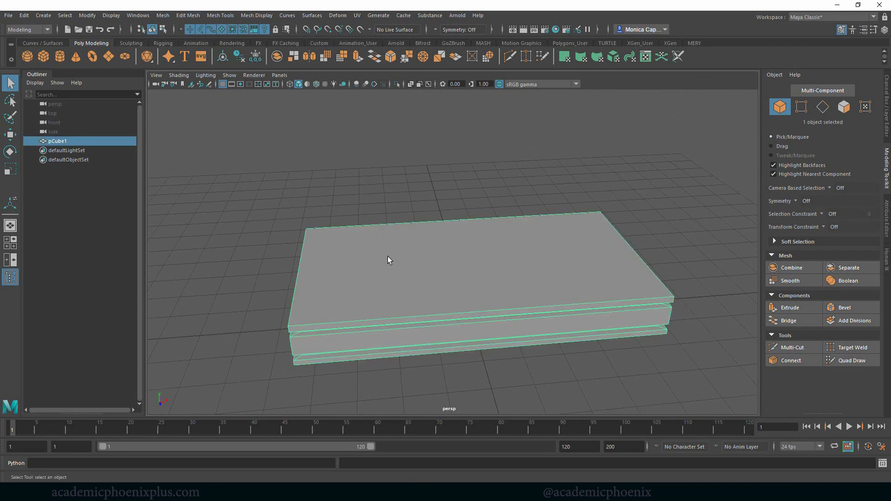
Step: Set Insert Edge Loop to multiple evenly spaced loops and add them across the slab's width
right_click(389, 244)
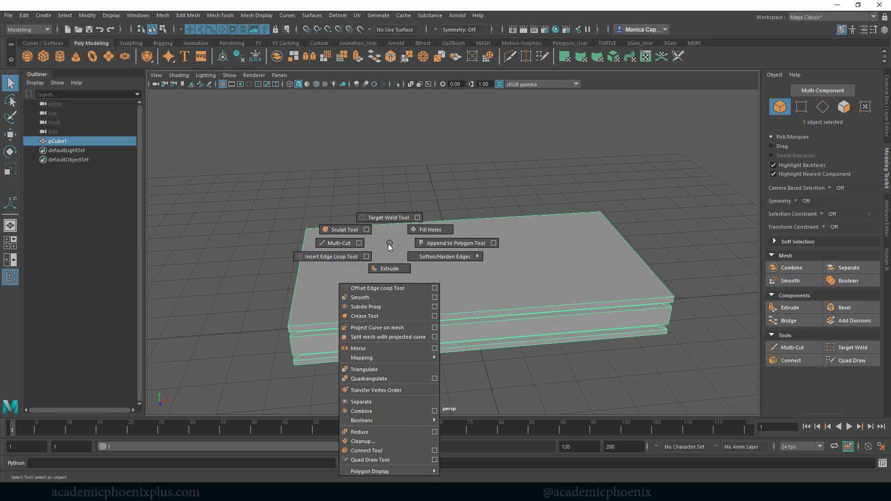
mouse_move(332, 259)
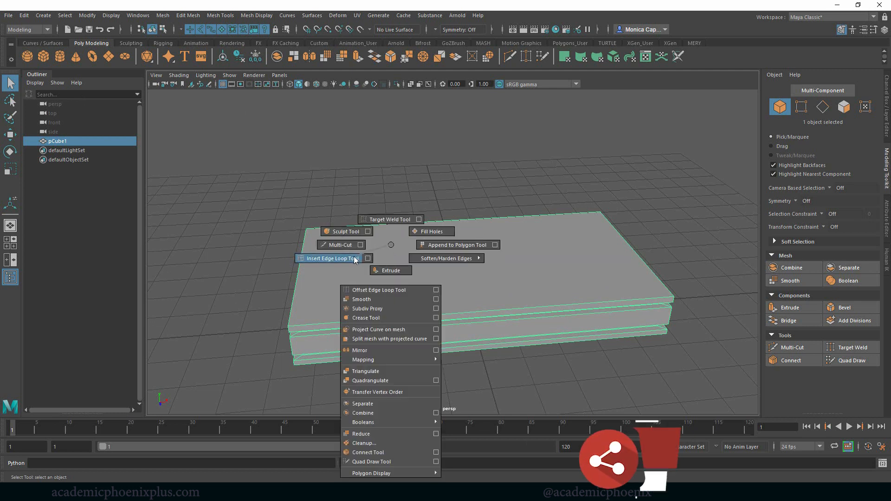
click(326, 259)
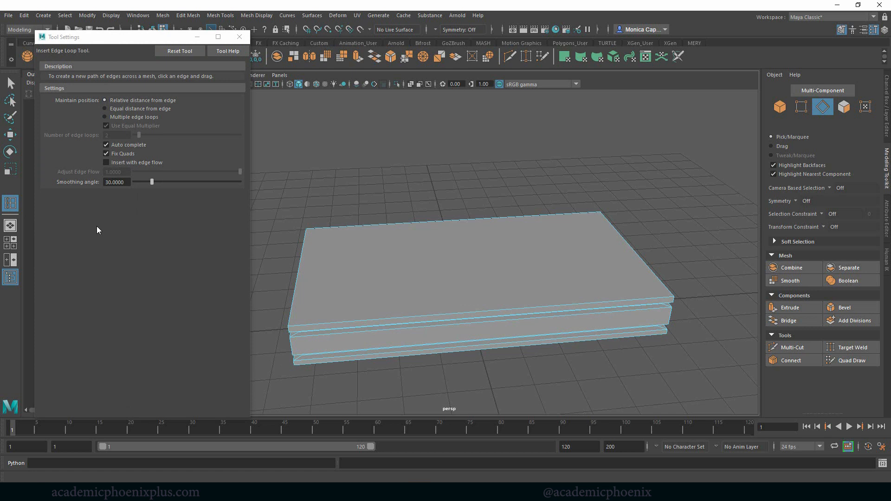
mouse_move(132, 122)
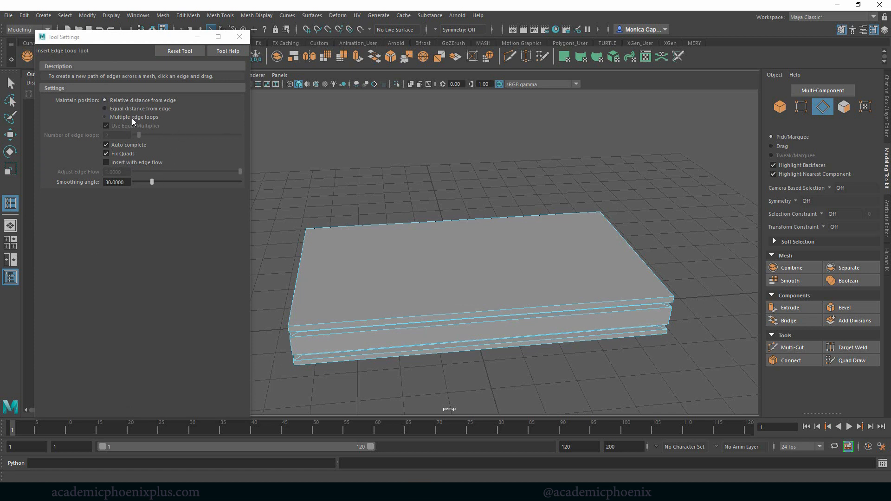
click(104, 117)
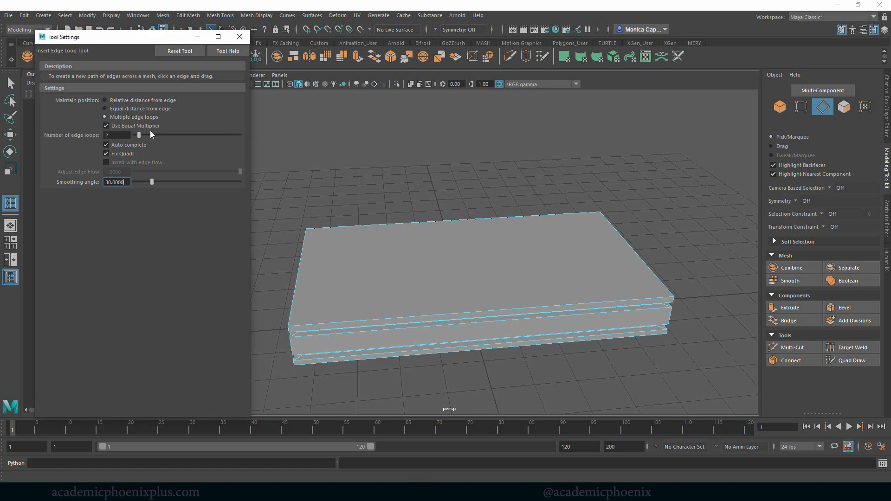
drag(140, 134, 152, 135)
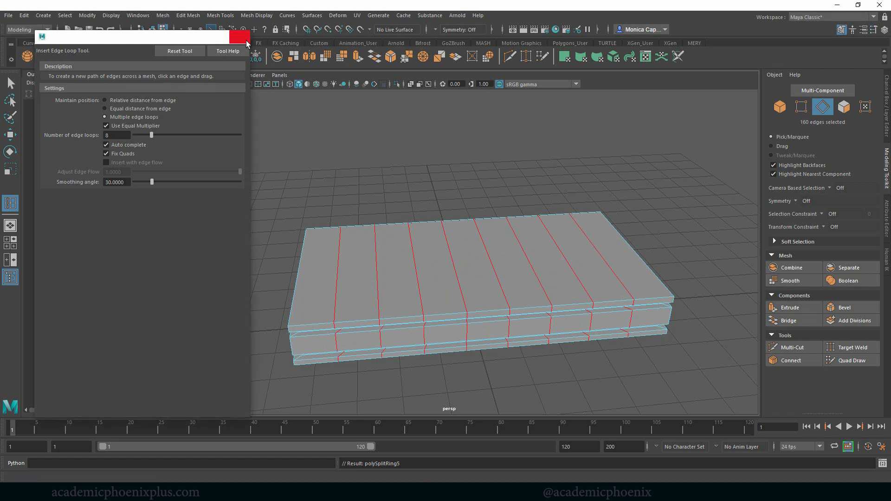
right_click(414, 250)
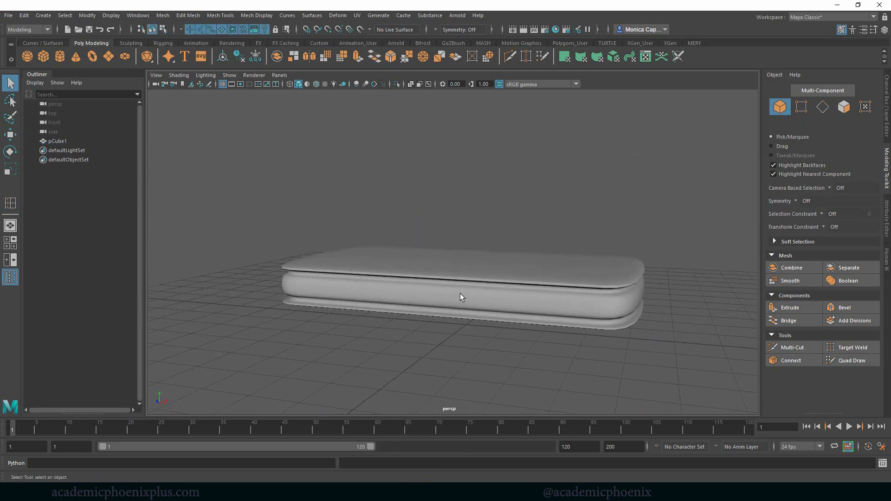
click(460, 284)
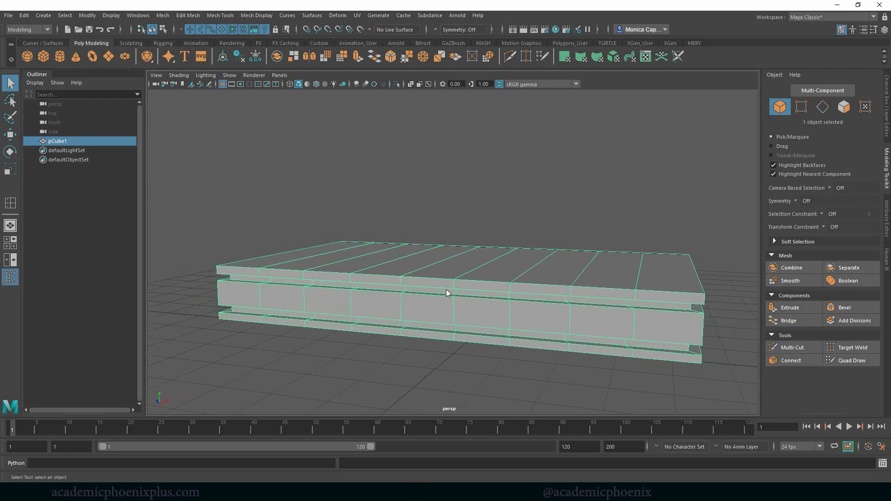
click(821, 106)
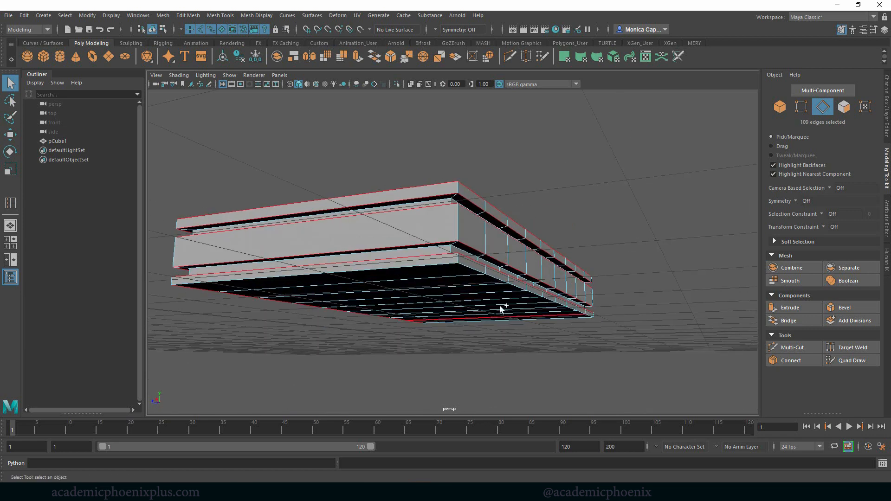
Step: Bevel the slab's border edges with Segments 2 and Fraction 0.7 via Edit Mesh
drag(500, 310, 526, 335)
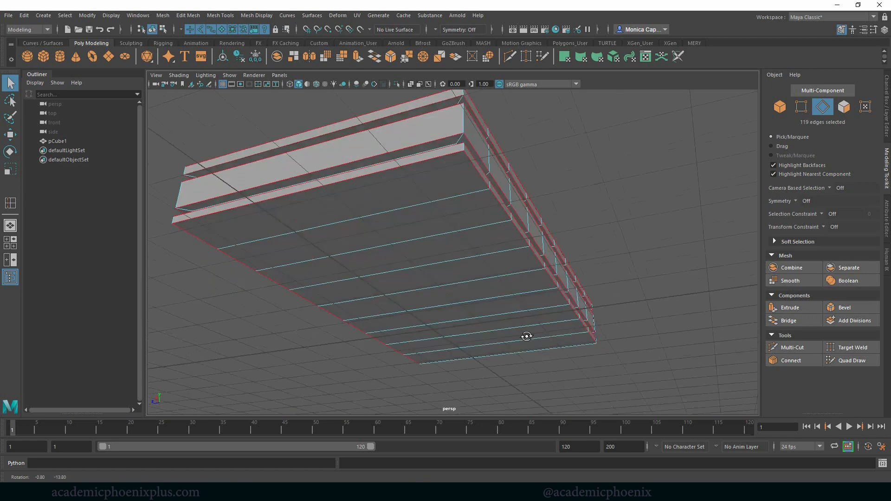
drag(525, 336, 520, 279)
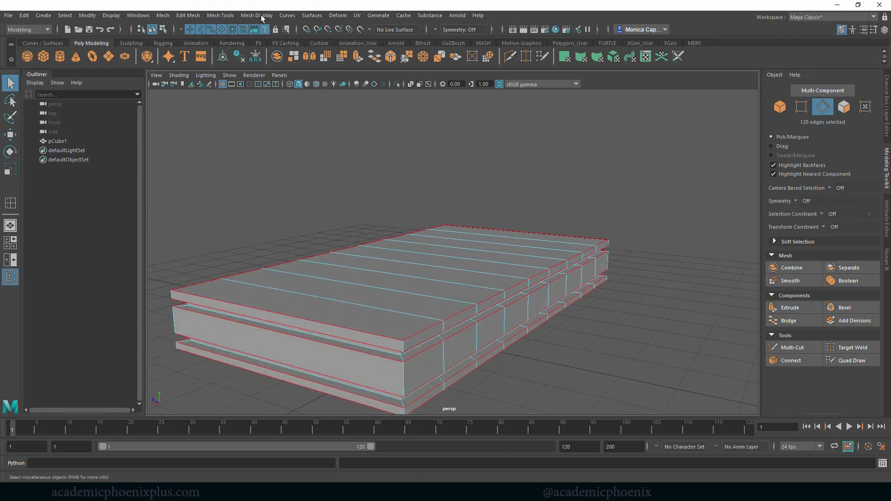
click(219, 16)
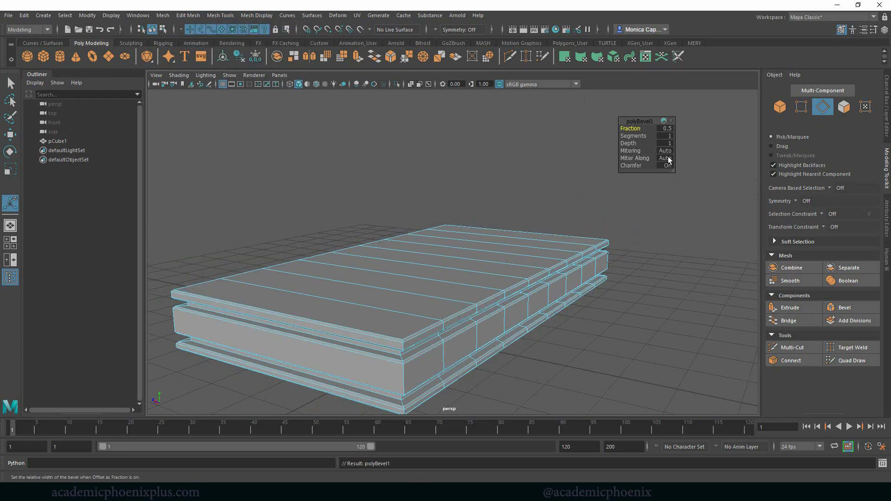
click(665, 135)
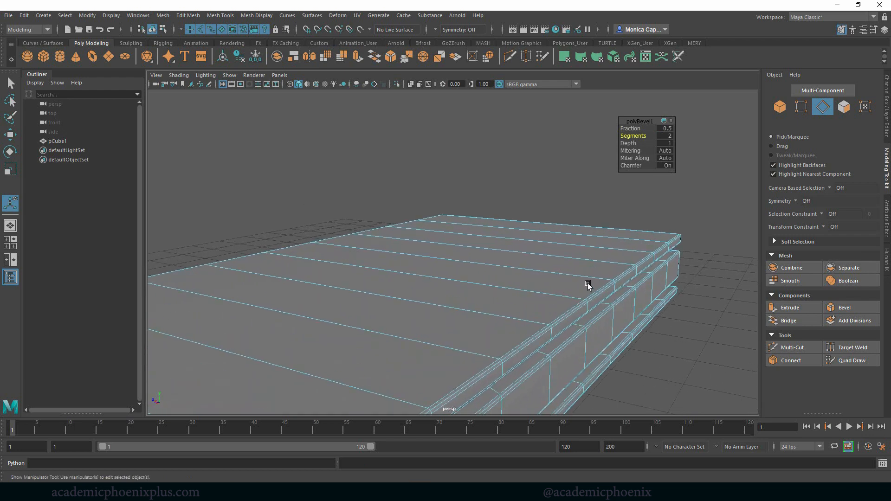
click(628, 128)
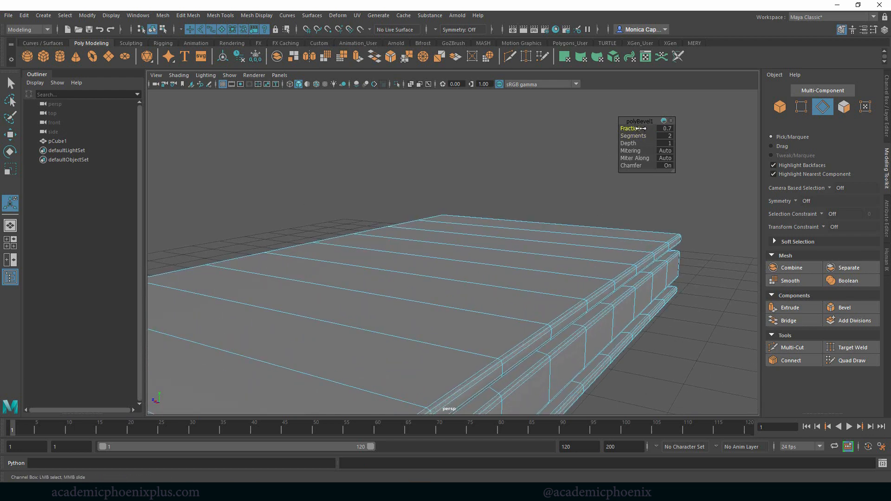
right_click(445, 236)
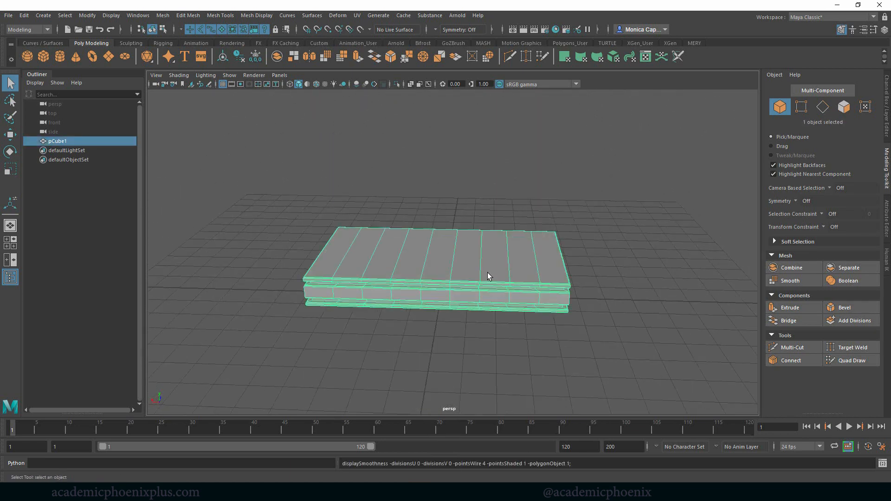
Step: Apply the bevel to pCube1 and switch to edge selection on the slab
click(219, 16)
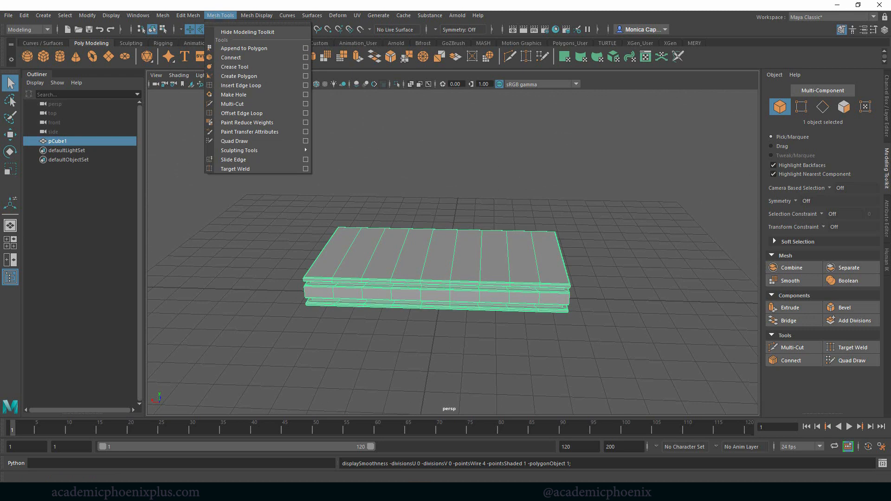
click(162, 16)
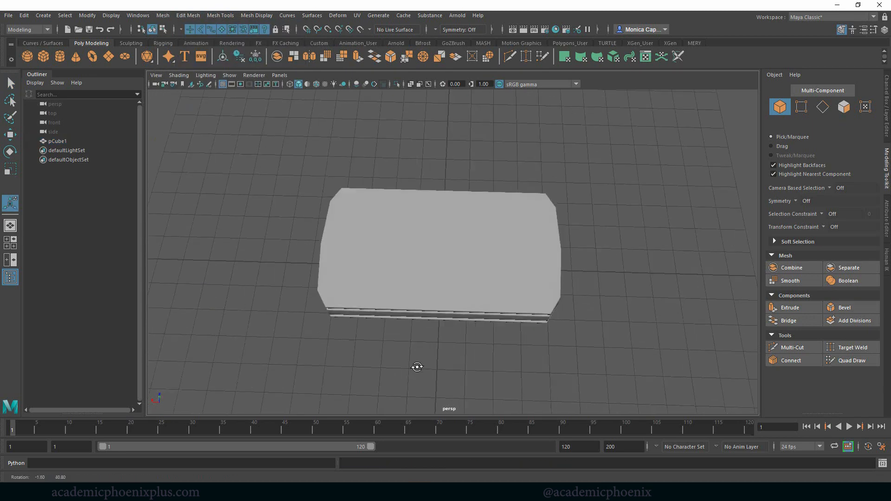
click(789, 280)
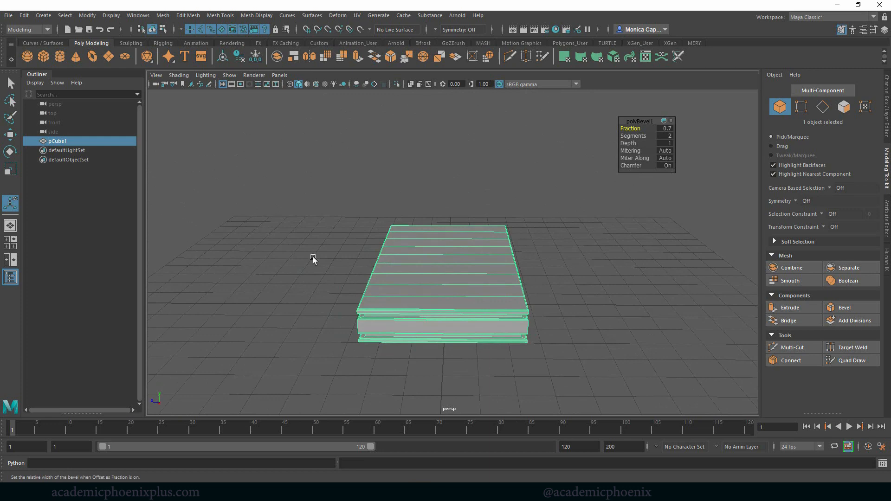
drag(313, 259, 436, 276)
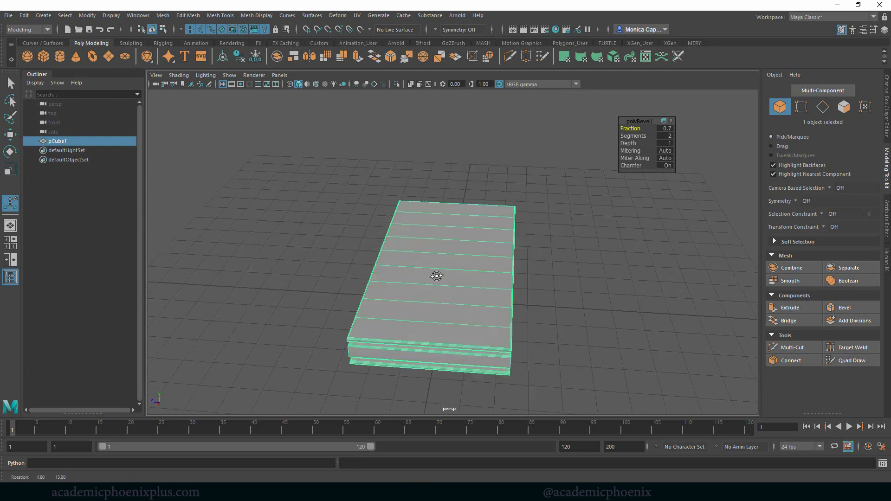
right_click(430, 263)
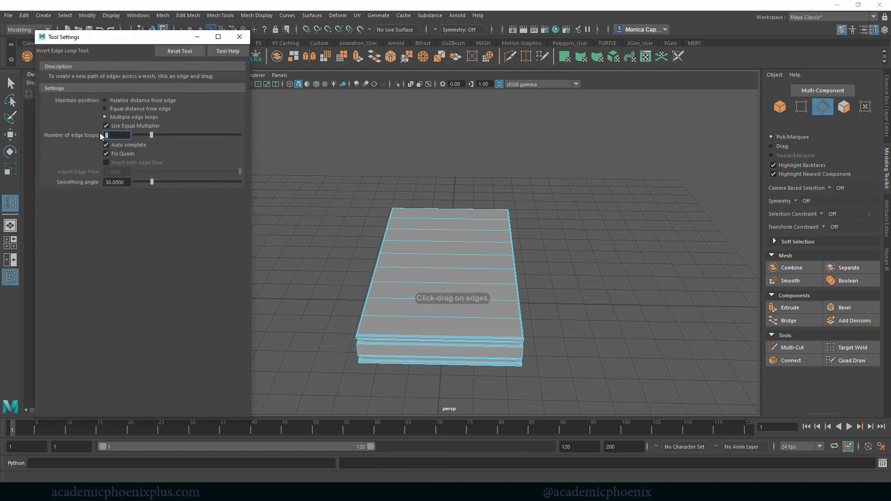
Step: Insert 2 evenly spaced edge loops across the slab's top and return to object mode
text(2)
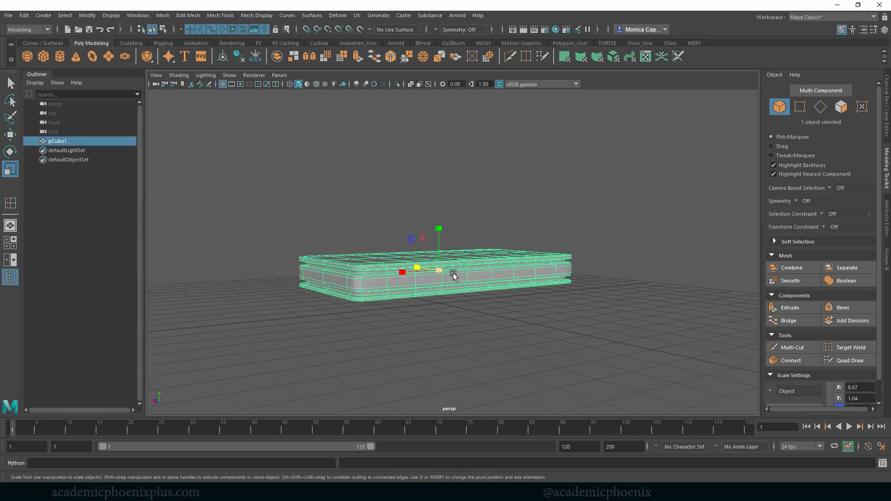
right_click(454, 275)
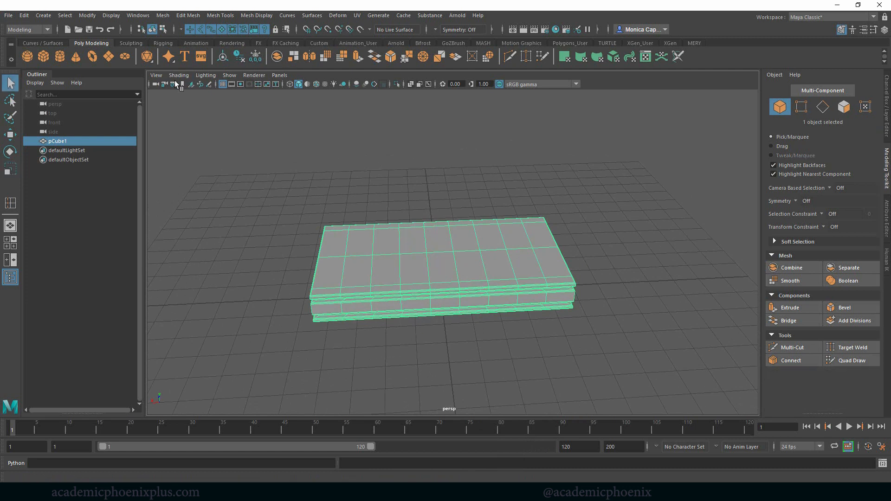
Step: Switch to the Animation menu set and add a nonlinear Bend deformer to the slab
click(26, 30)
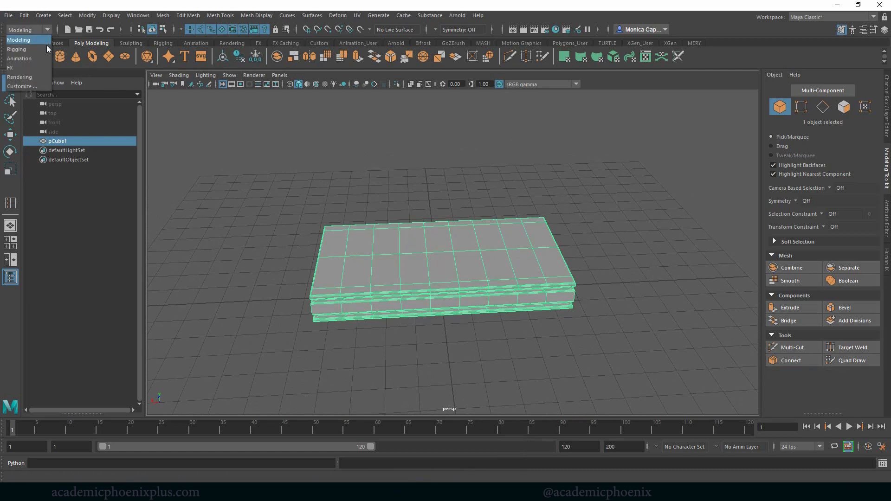
click(23, 58)
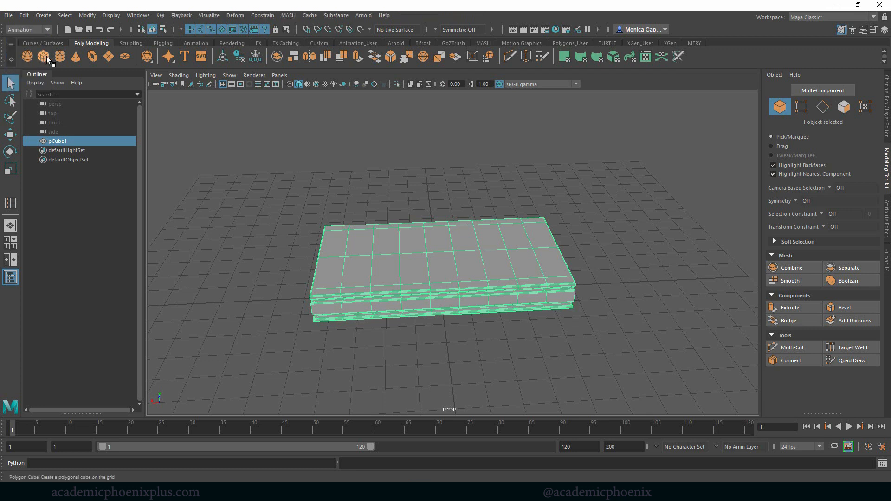
click(235, 14)
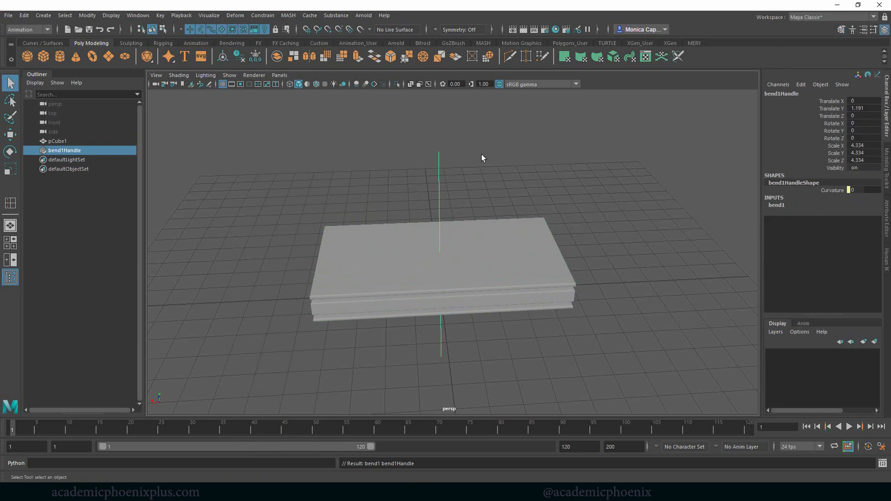
mouse_move(780, 210)
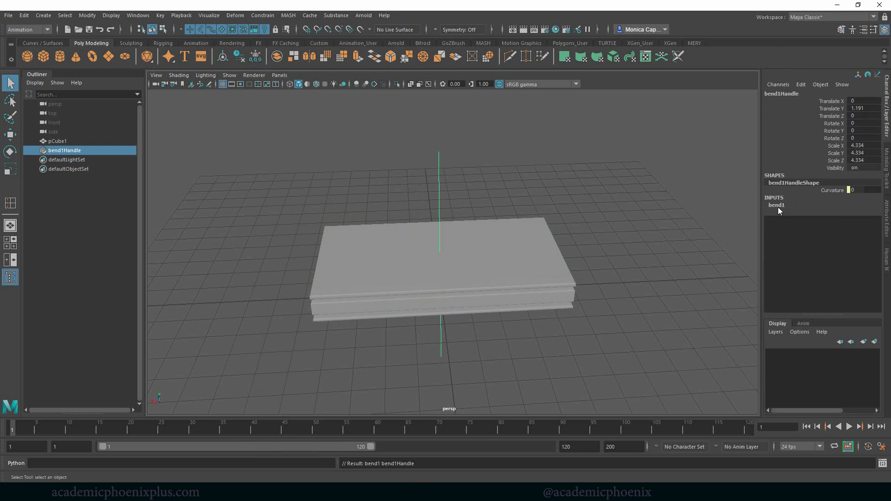
Step: Rotate bend1Handle 90 in Z and start raising its curvature to bend the slab
click(776, 205)
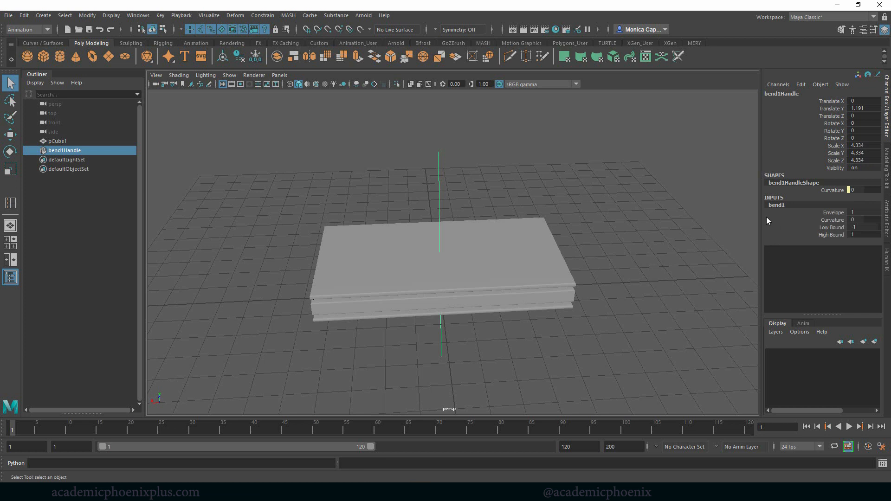
click(833, 220)
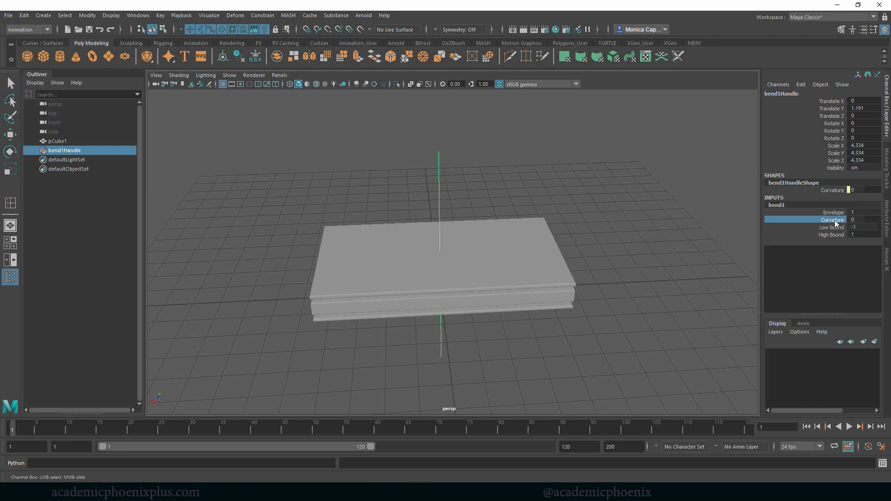
click(57, 141)
text(chair_geo)
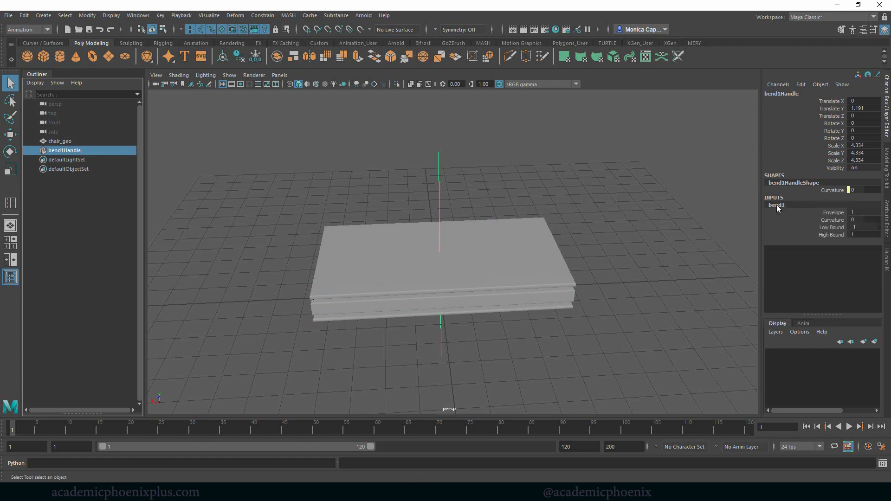
click(832, 220)
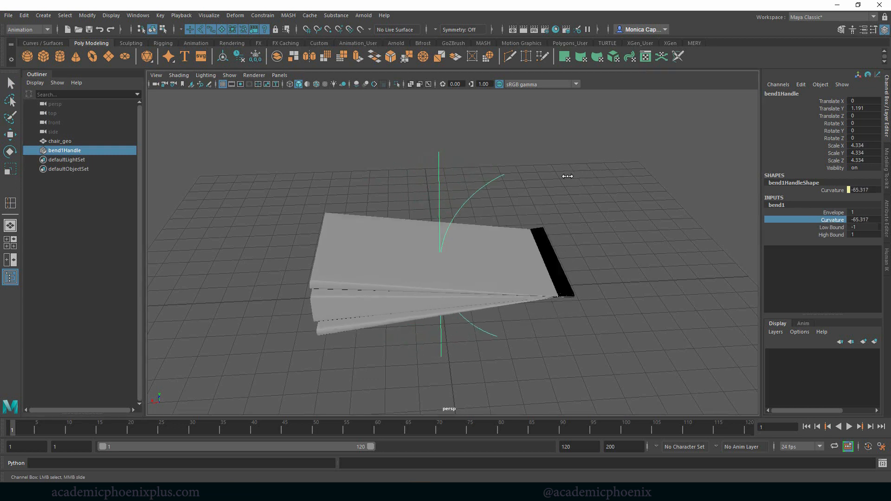
drag(567, 176, 603, 173)
text(90)
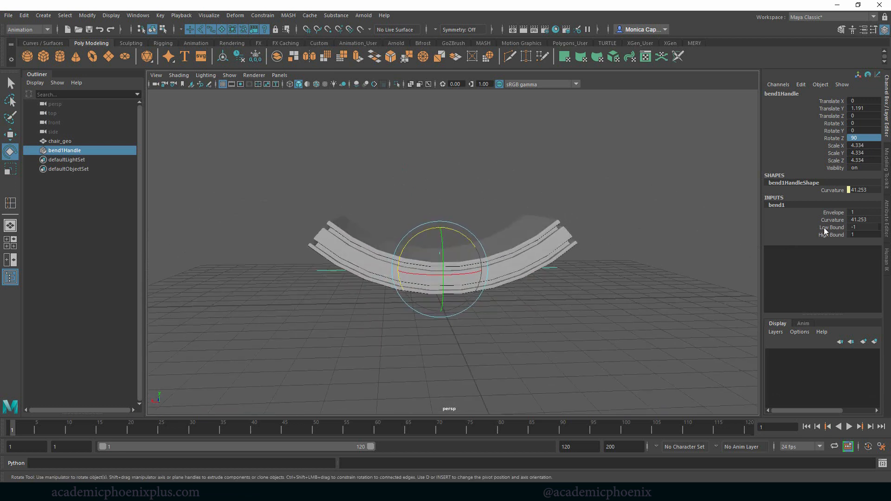
Step: Deepen the curvature to about 83.65 and set Low Bound -0.5, then select chair_geo
click(832, 220)
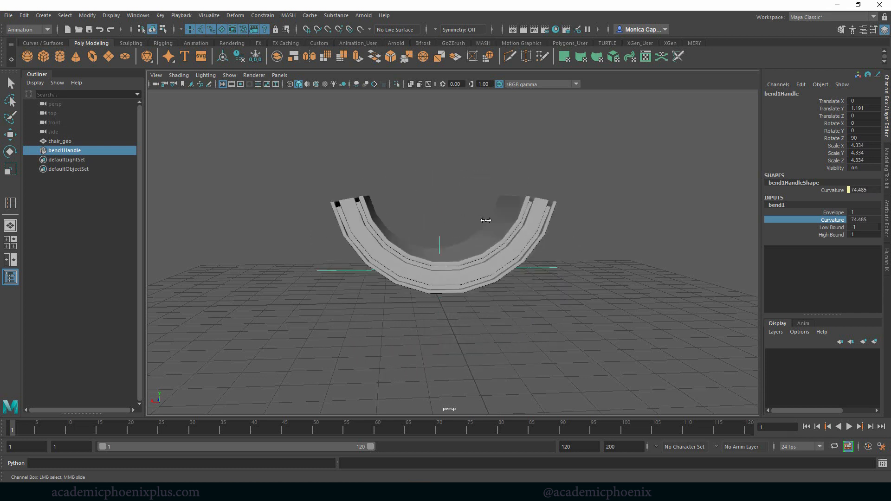
drag(485, 221, 413, 216)
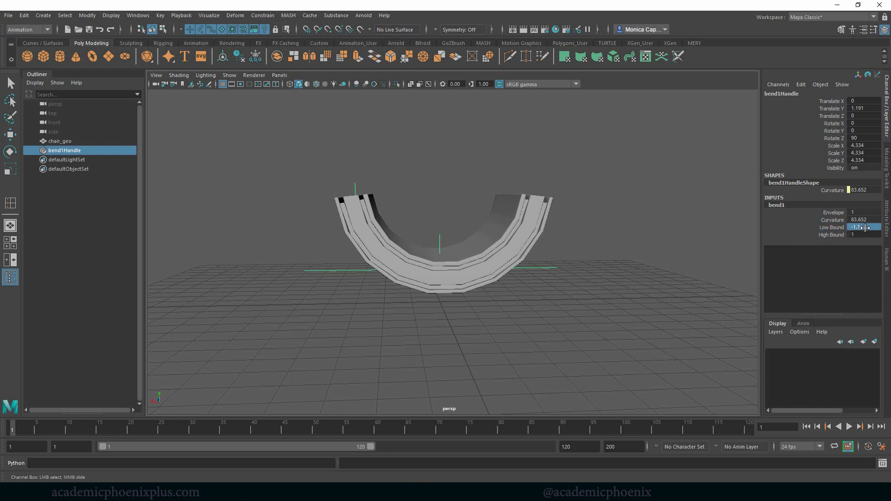
text(0)
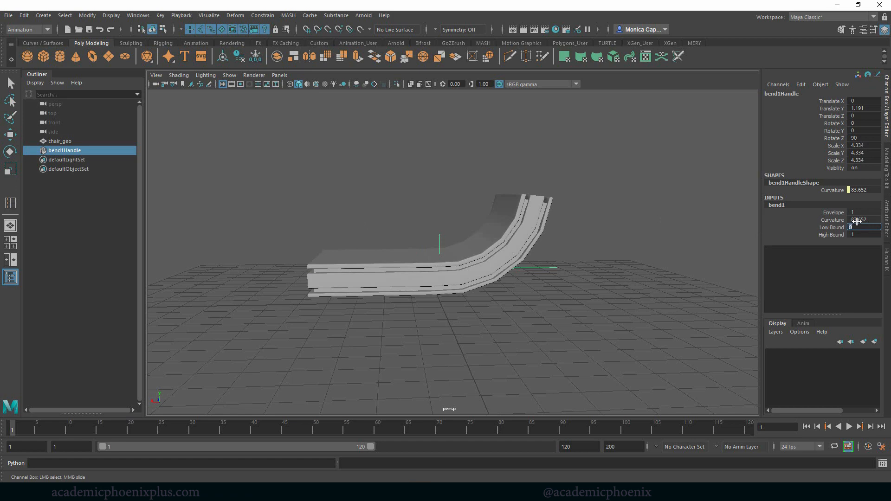
text(-5)
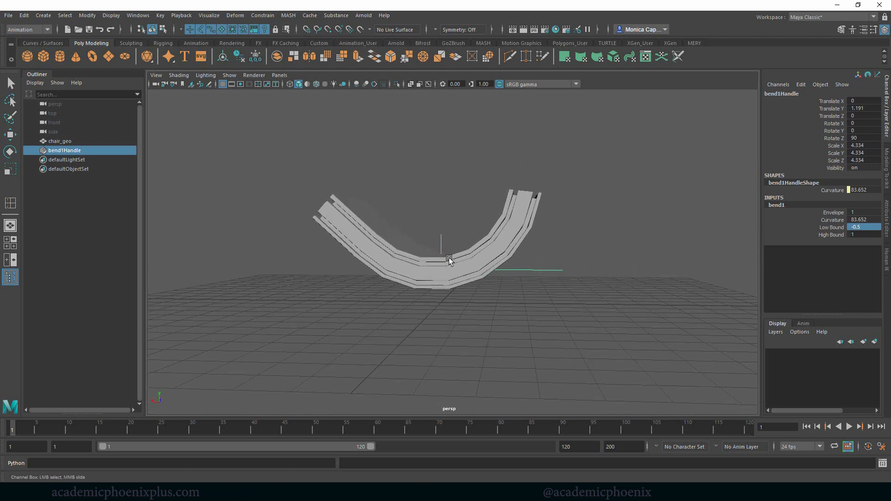
click(59, 141)
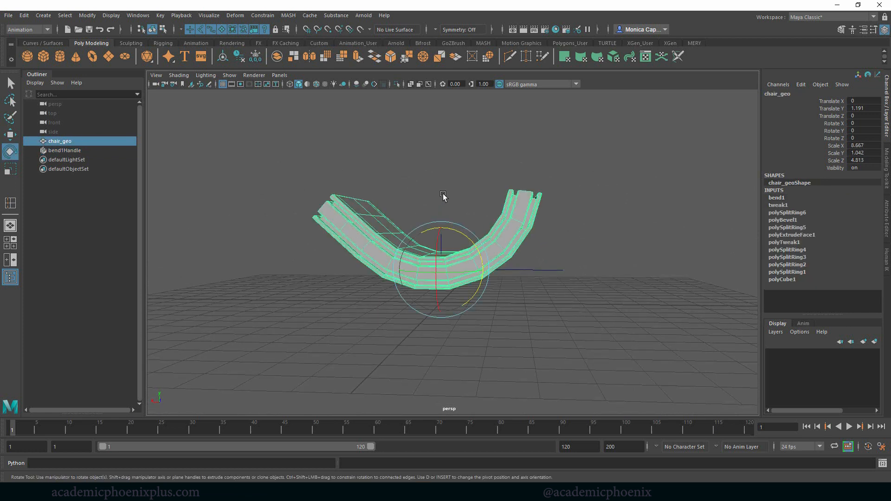
Step: Delete history on chair_geo to bake the bend and rotate the seat upright
click(240, 55)
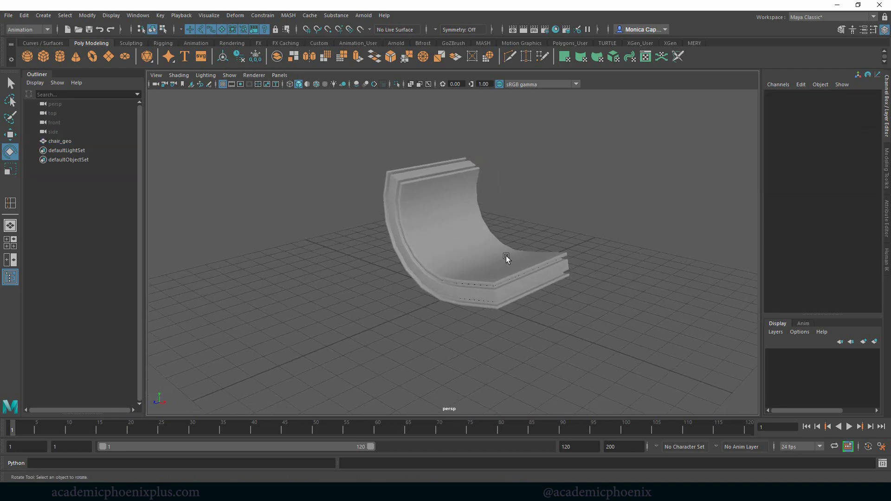
drag(506, 257, 395, 326)
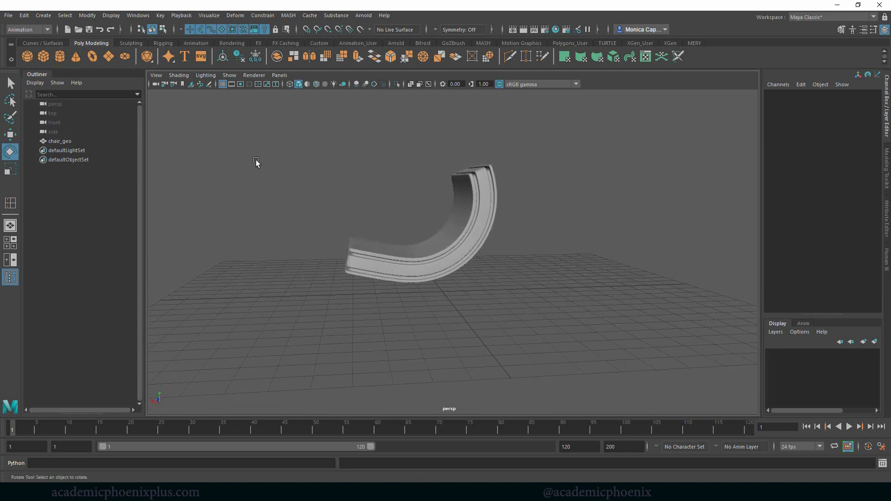
mouse_move(59, 57)
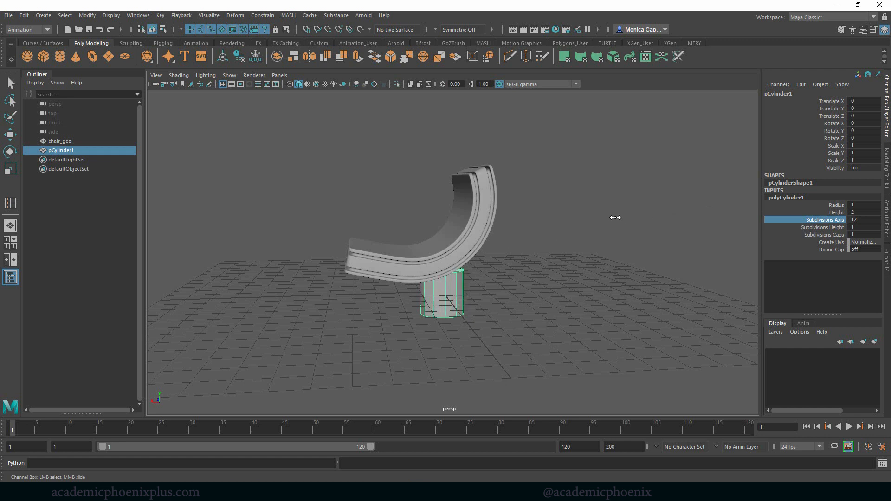
Step: Create a polygon cylinder and scale it to 0.098/3.824/0.098 at Translate X -5.134 as a leg
click(821, 228)
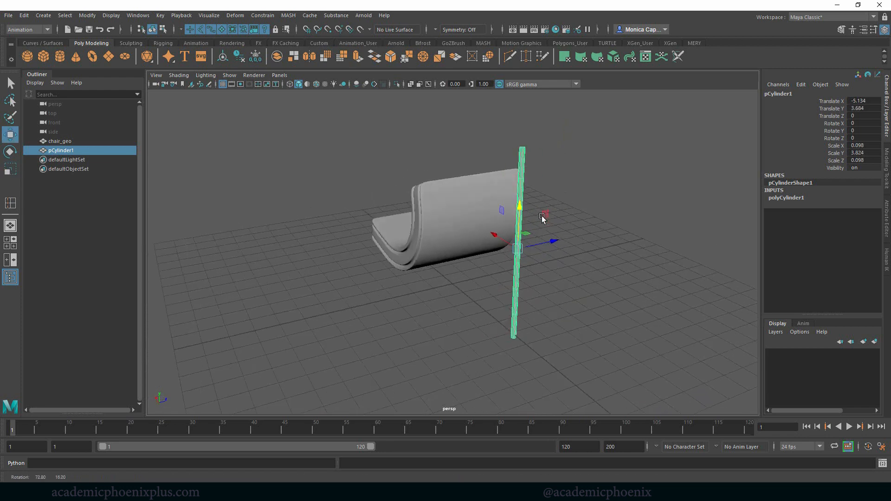
drag(540, 219, 610, 268)
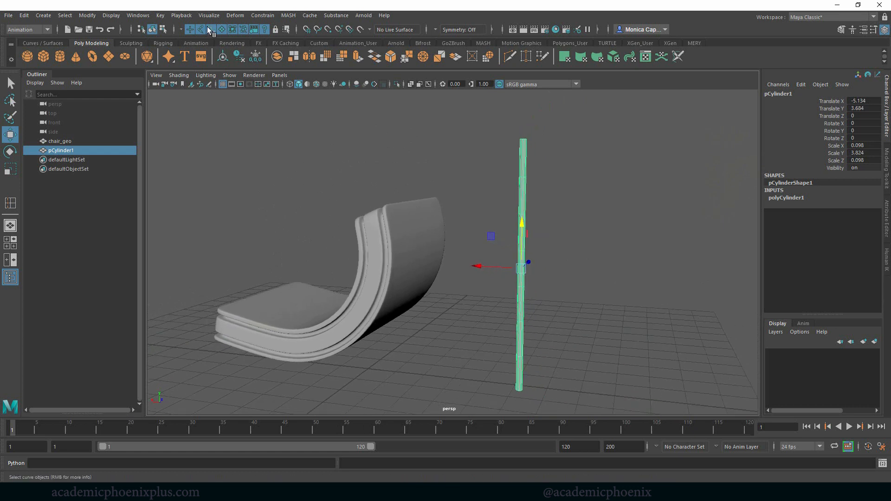
Step: Apply a bend deformer to the leg, raise its curvature, delete history and rotate Z 90
click(234, 16)
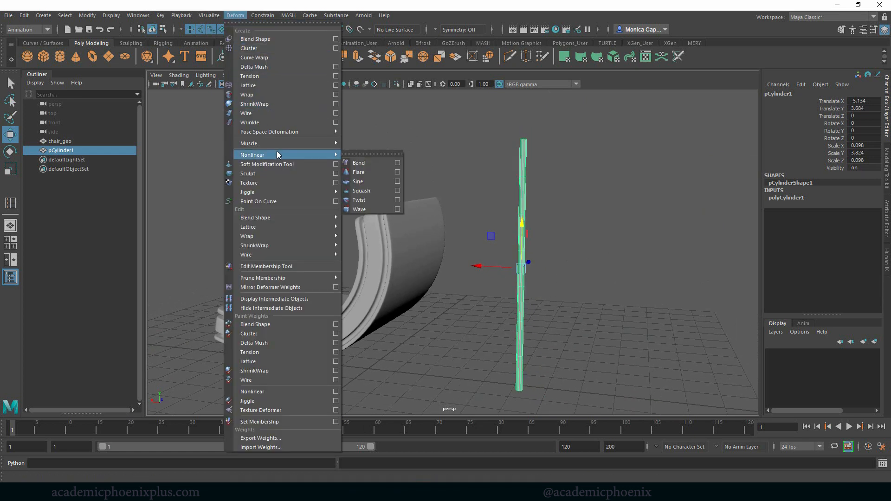
mouse_move(359, 163)
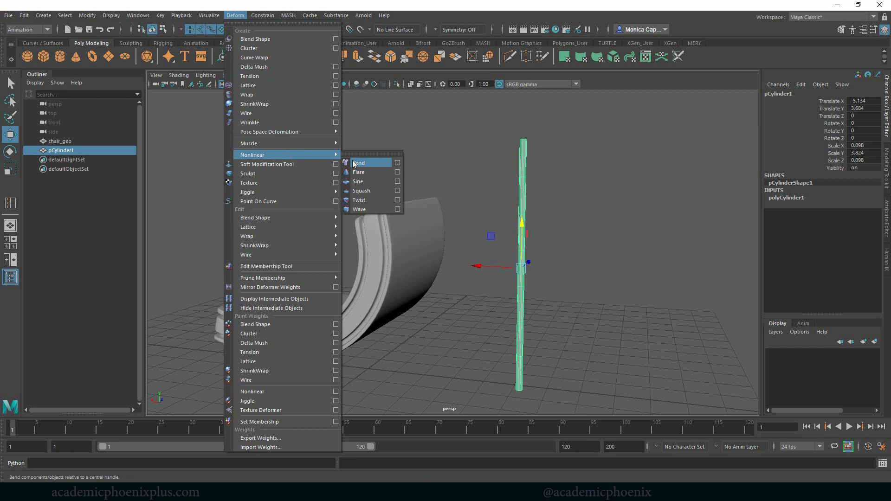
click(358, 163)
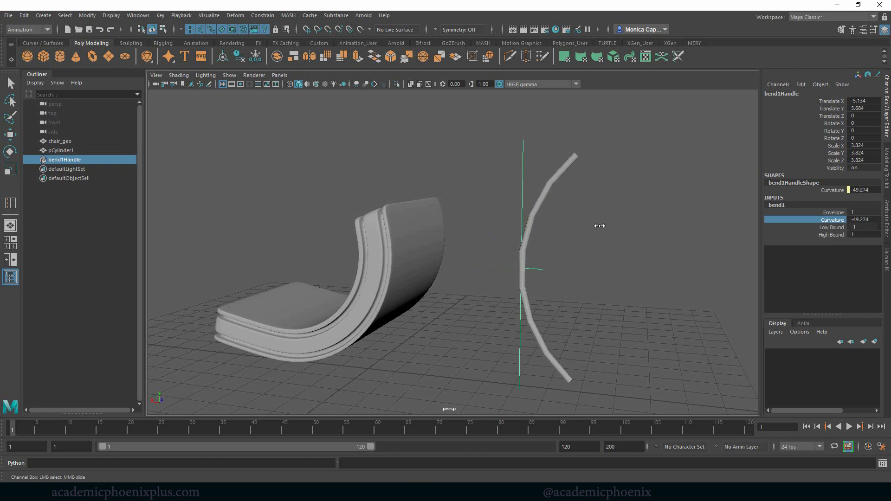
drag(600, 226, 573, 166)
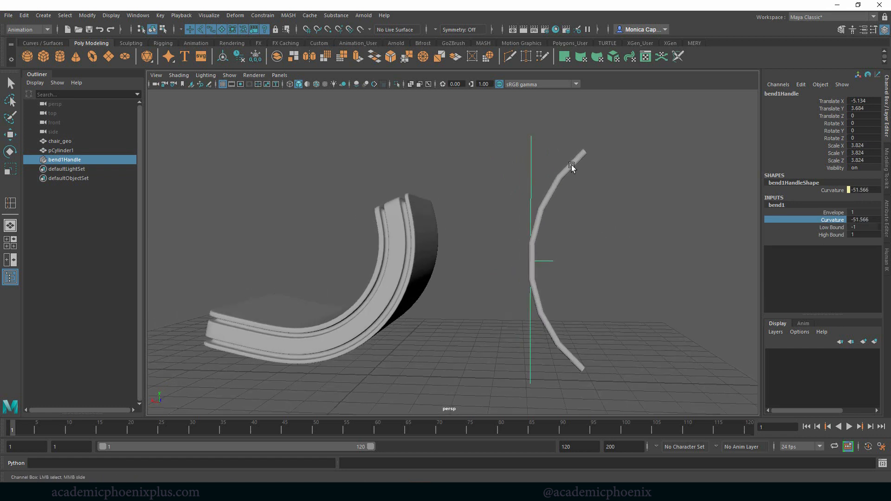
click(257, 56)
text(90)
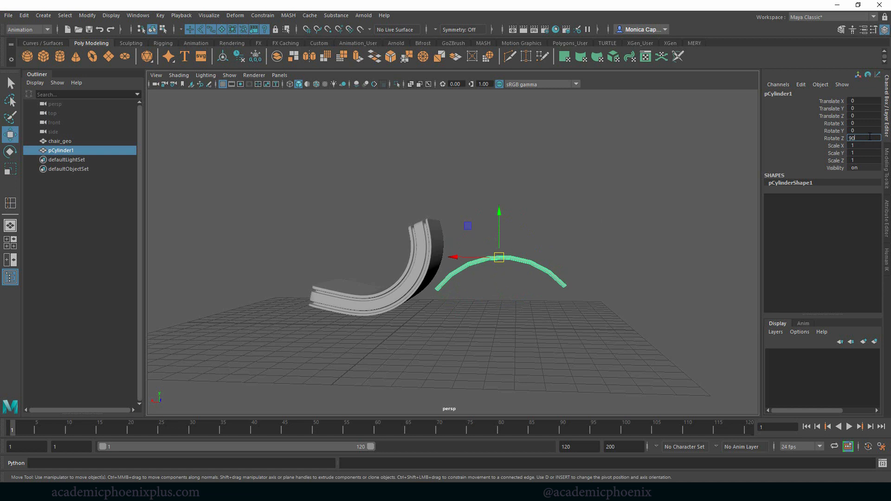
Step: Duplicate the arched leg, cross the two legs and raise them under chair_geo
drag(500, 257, 367, 255)
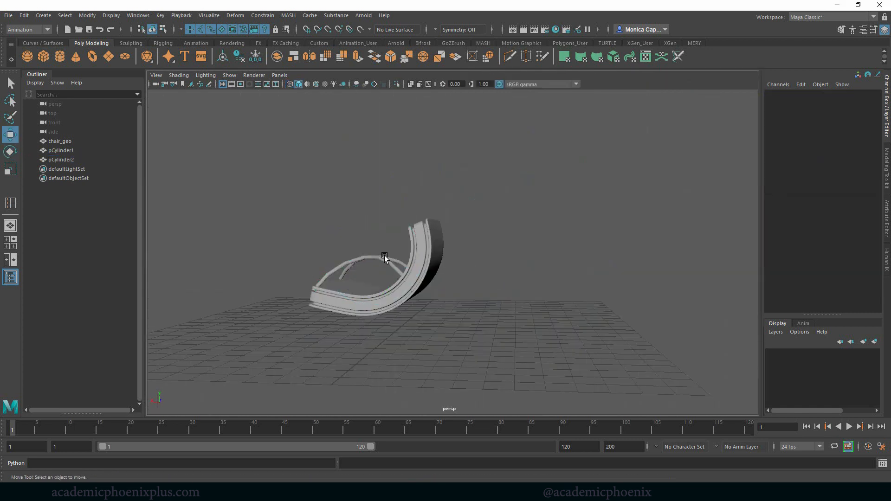
click(385, 256)
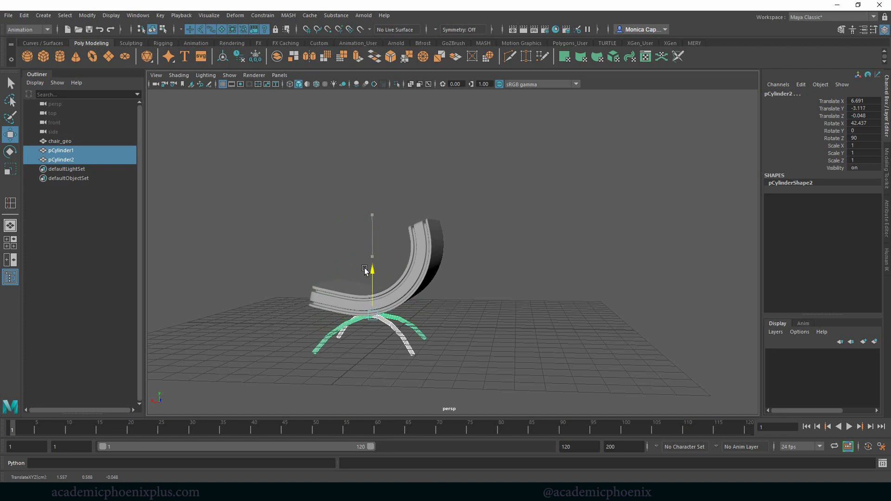
drag(372, 270, 418, 250)
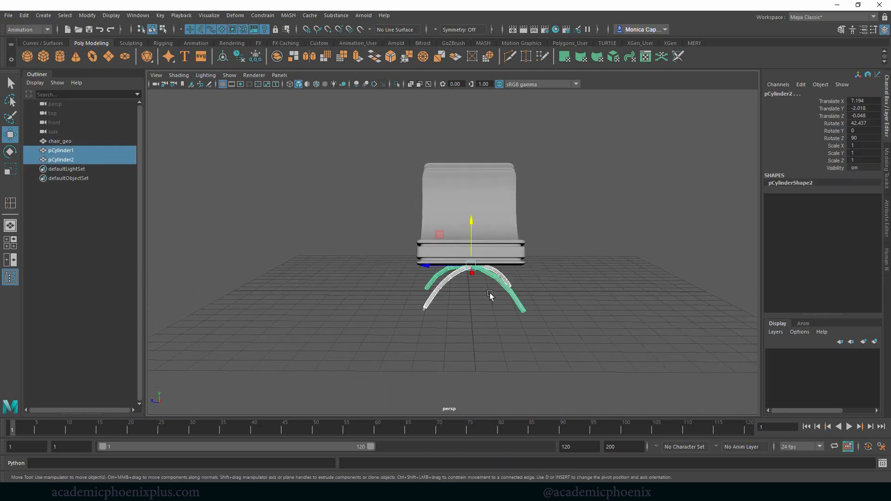
drag(490, 295, 468, 254)
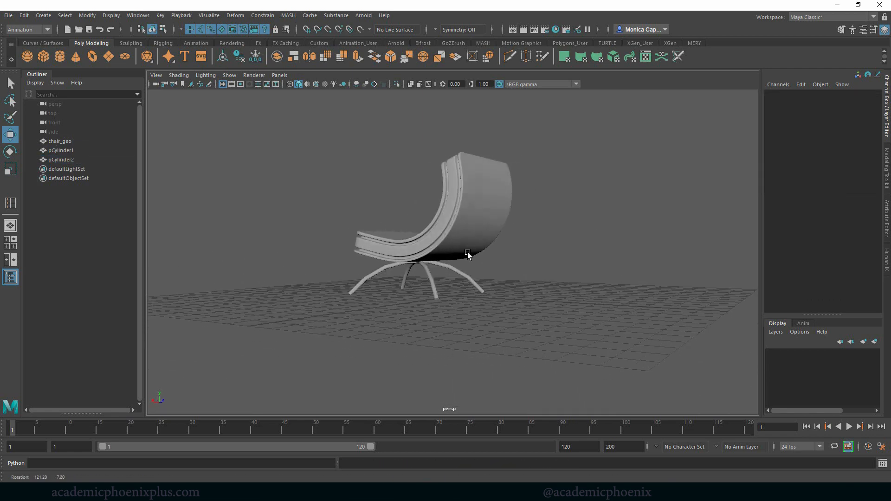
Step: Check the chair from another angle and adjust the seat's position above the legs
drag(468, 254, 509, 254)
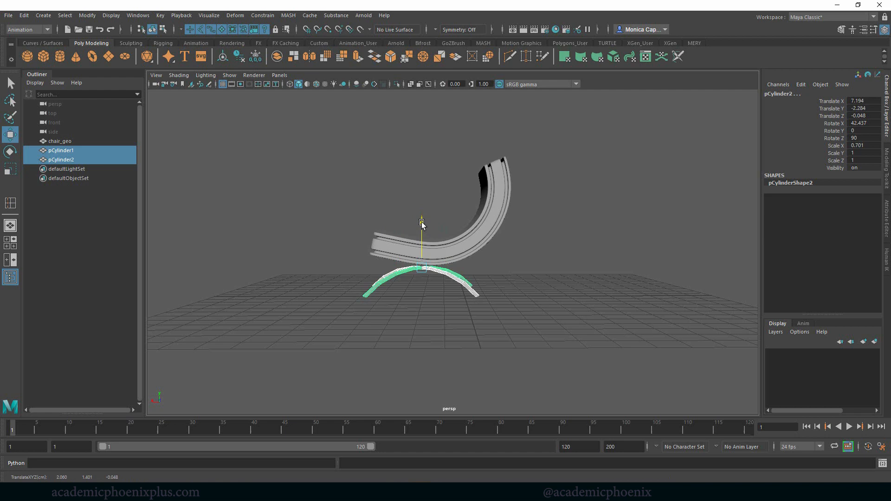
click(59, 141)
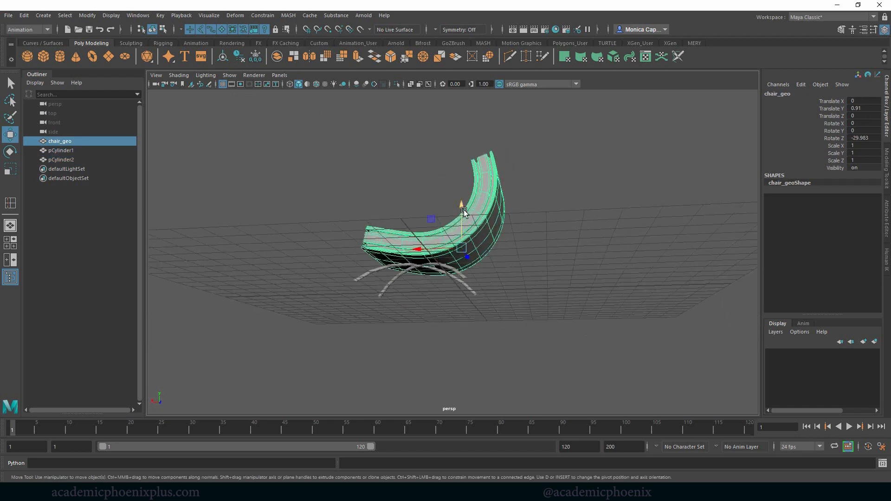
drag(461, 214, 461, 205)
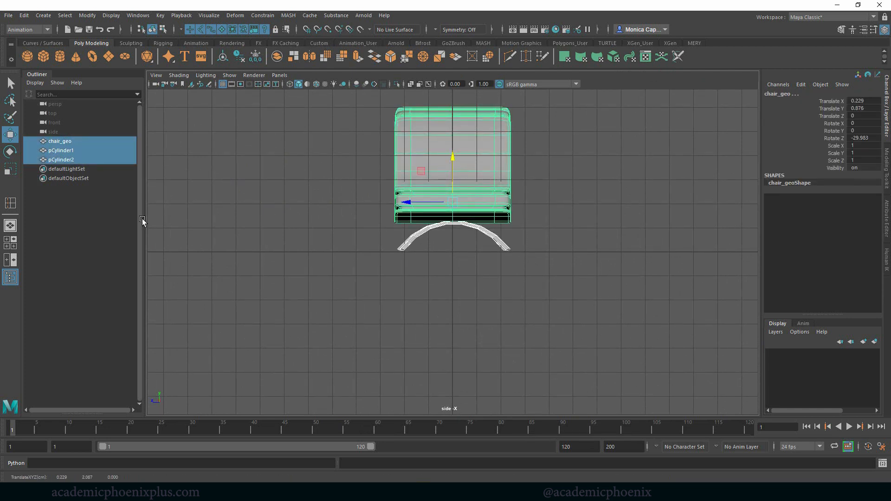
Step: Rename the two leg cylinders chairlegs1 and chairlegs2 in the Outliner
double_click(61, 150)
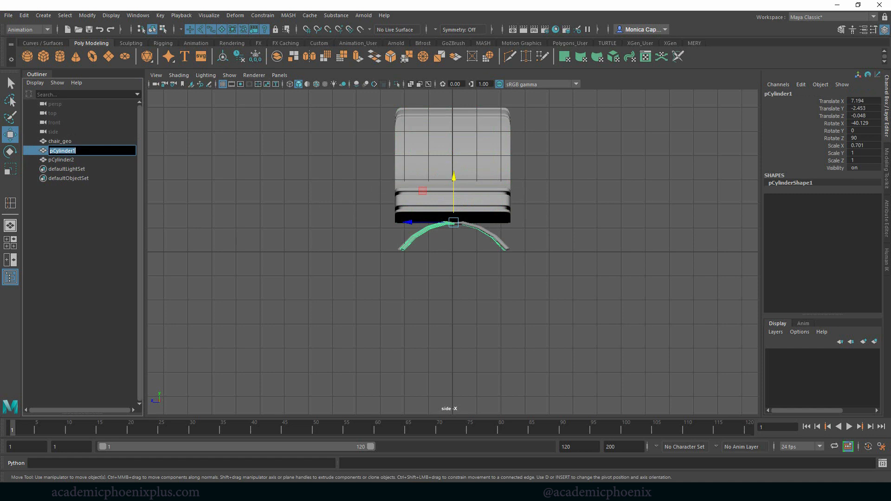
text(chairlegs1)
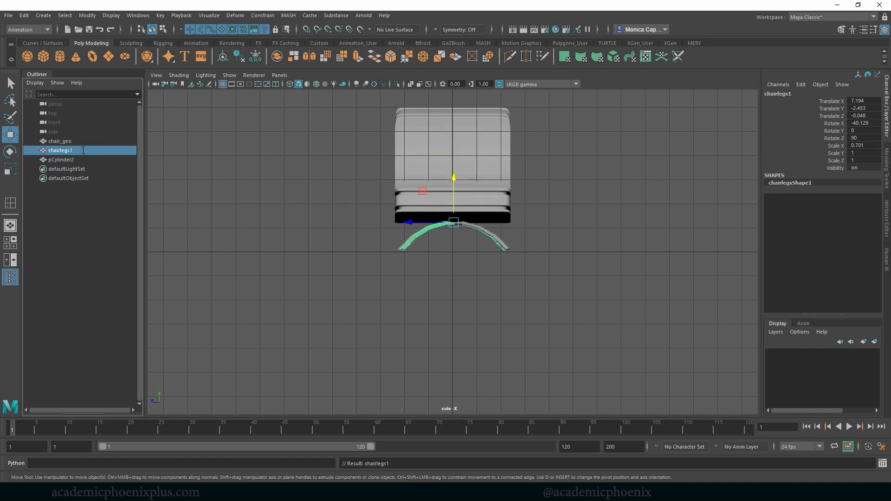
double_click(62, 151)
text(chairlegs2)
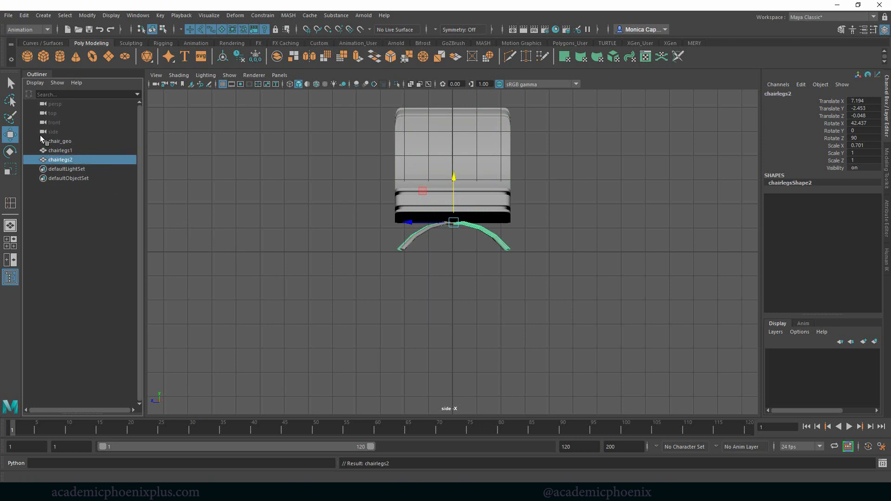
Step: Group the seat and legs with Ctrl+G and rename group1 to Chair_grp
key(ctrl+g)
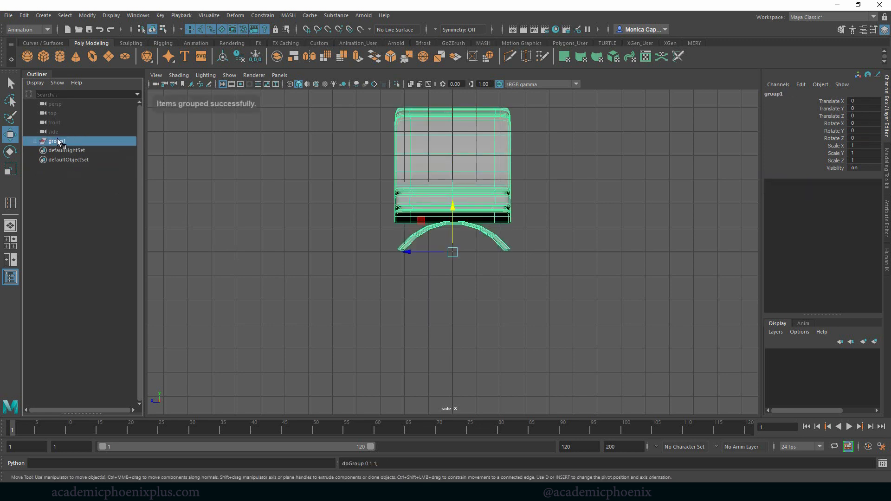
double_click(57, 141)
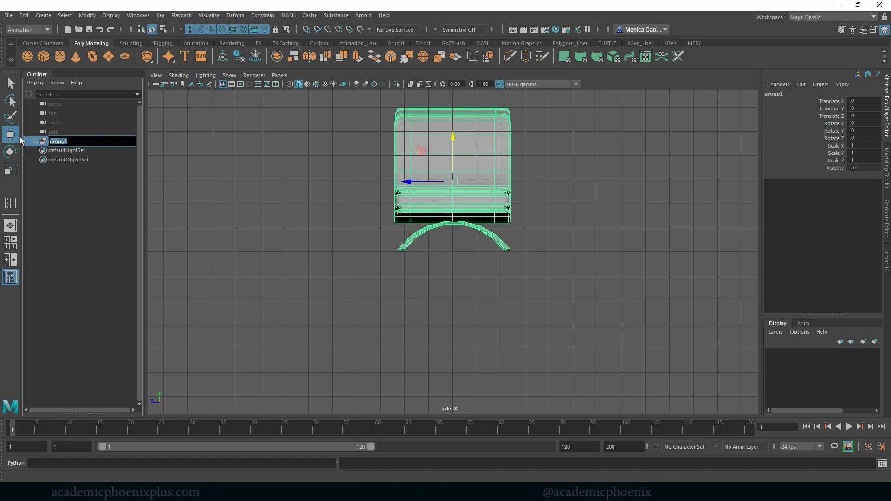
text(Chair)
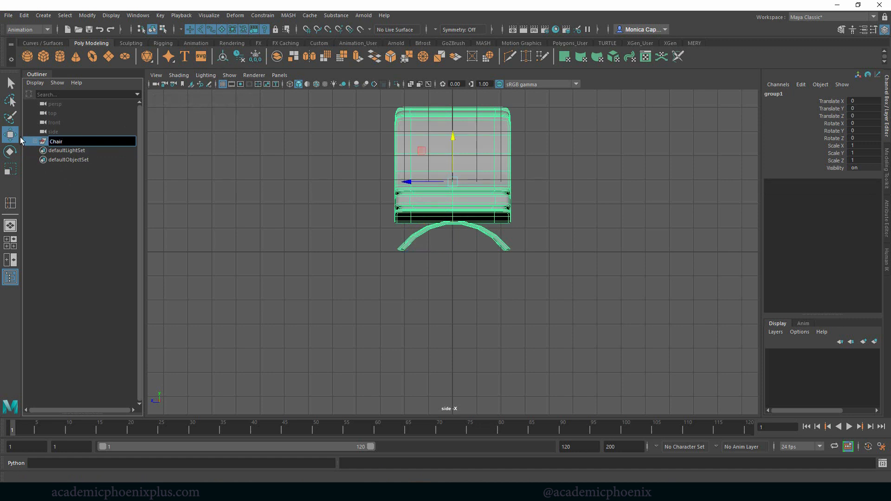
text(Chair_grp)
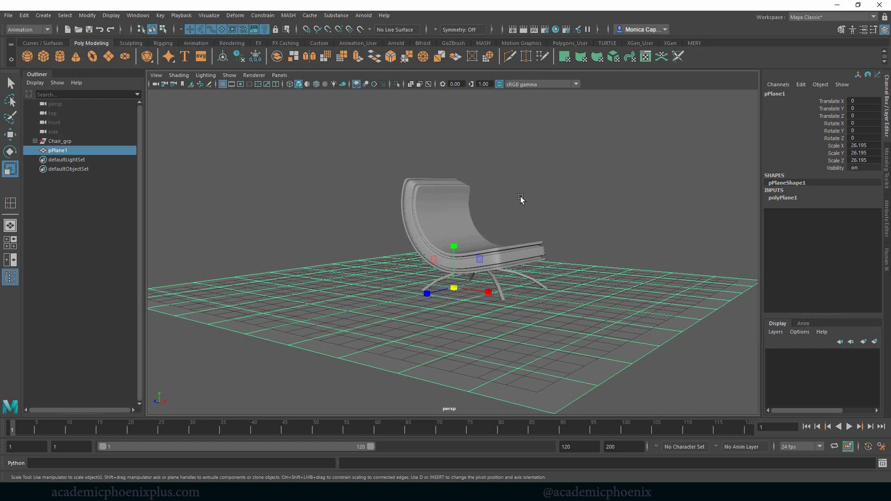
Step: Add a scaled-up poly plane floor, duplicate Chair_grp as Chair2_grp and rotate the chairs to face each other
click(60, 141)
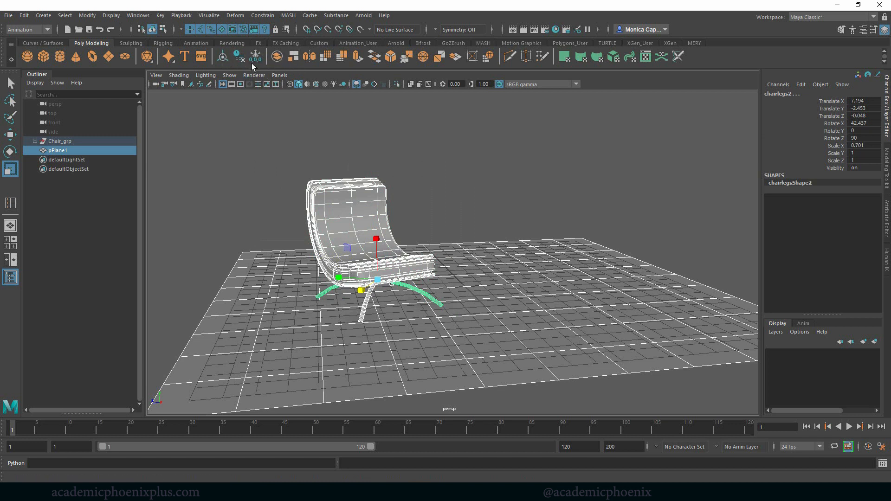
click(60, 141)
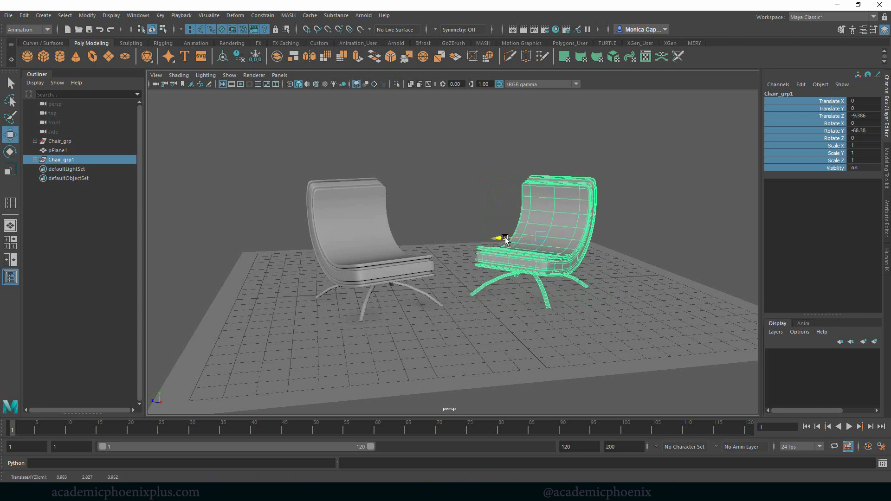
click(61, 140)
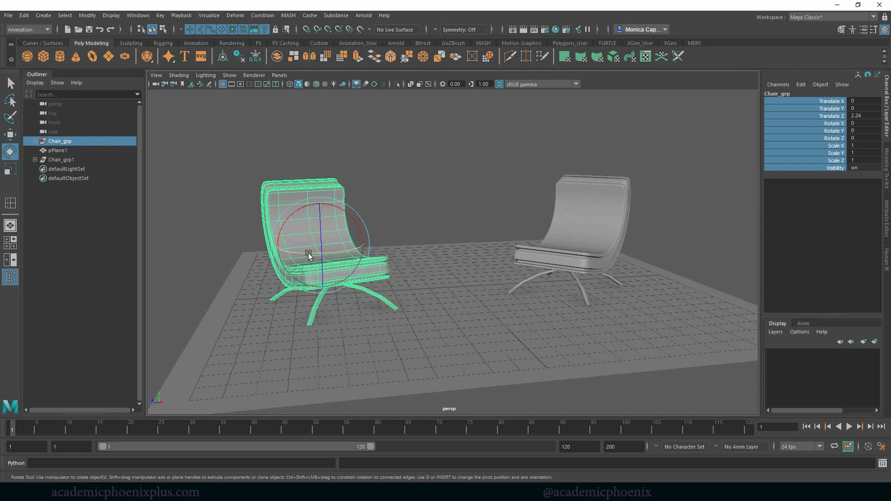
click(386, 183)
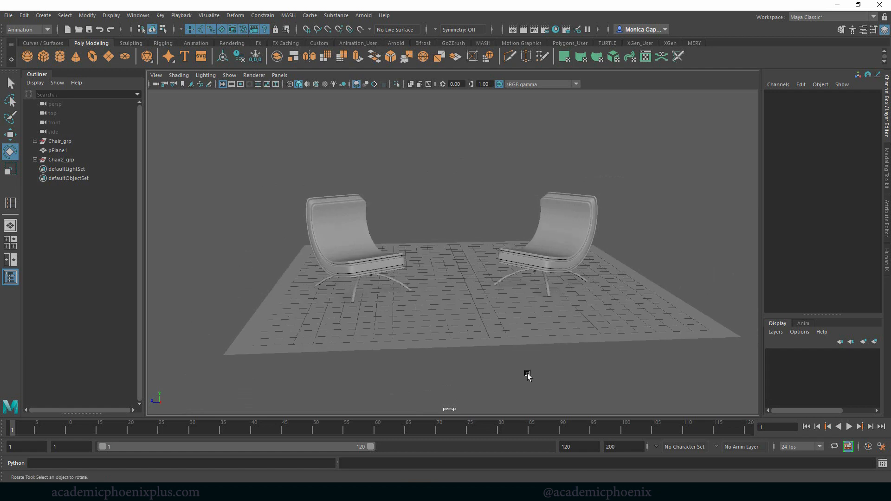
drag(528, 376, 396, 230)
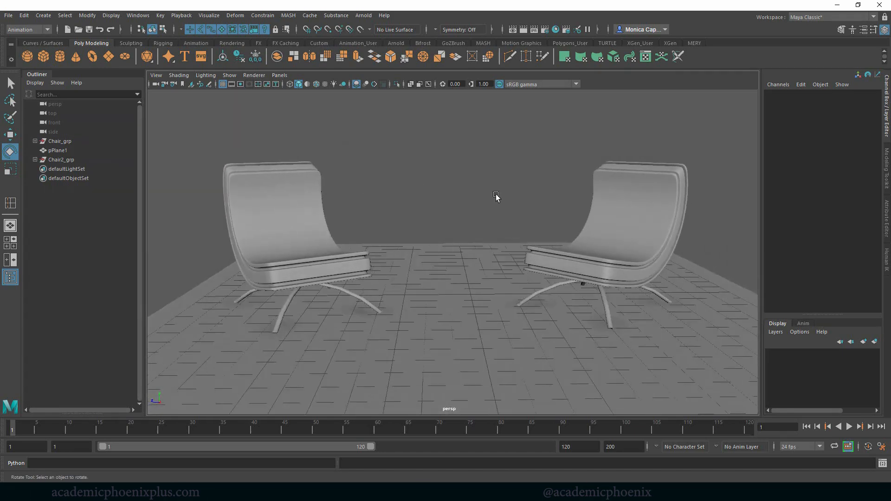
drag(496, 196, 448, 218)
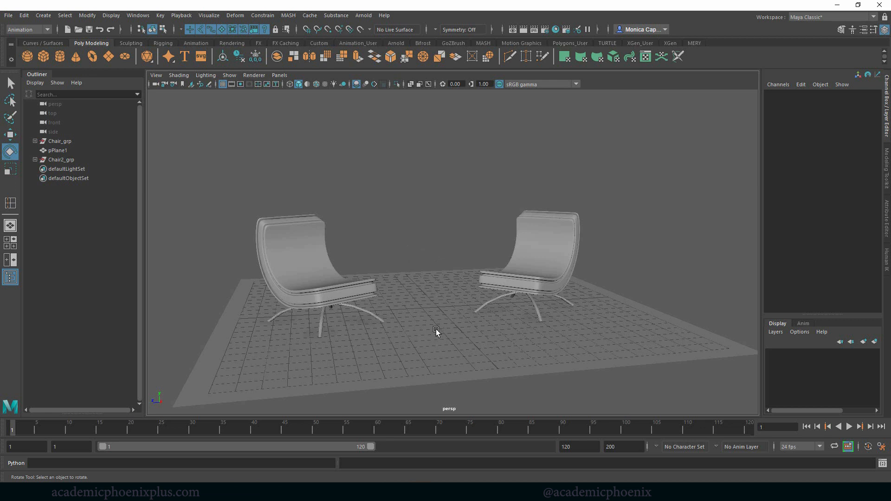
mouse_move(439, 270)
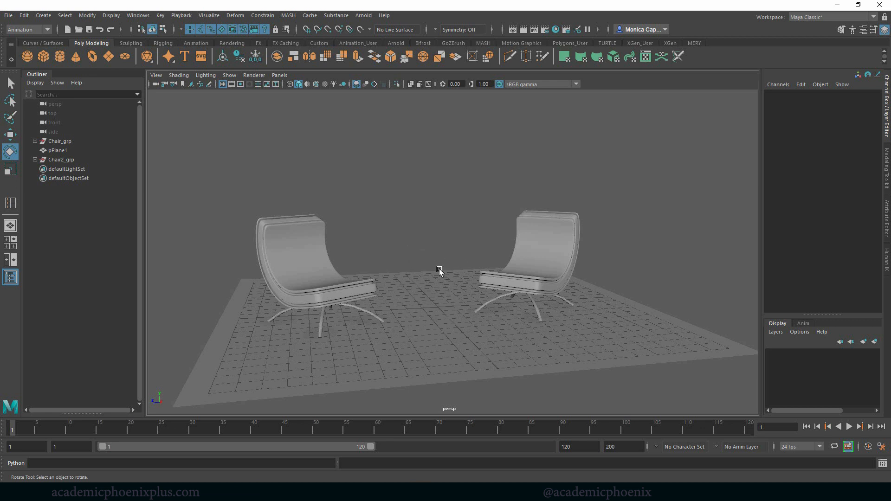
mouse_move(494, 236)
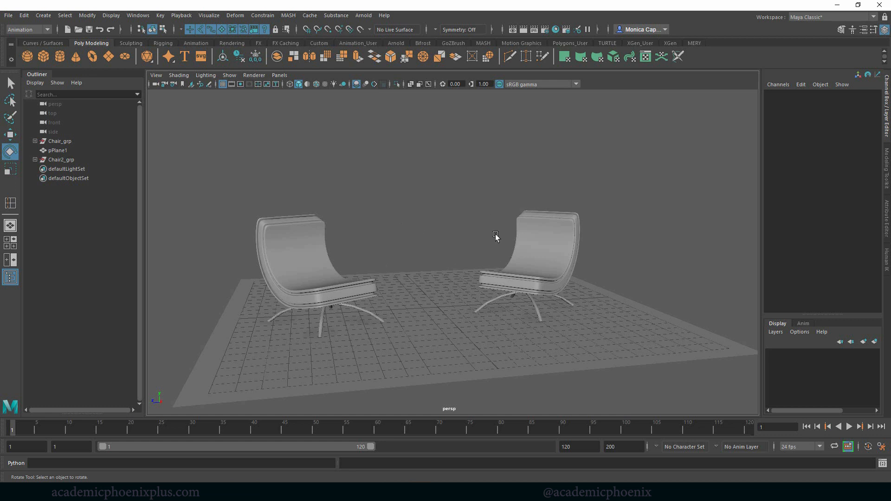
mouse_move(487, 317)
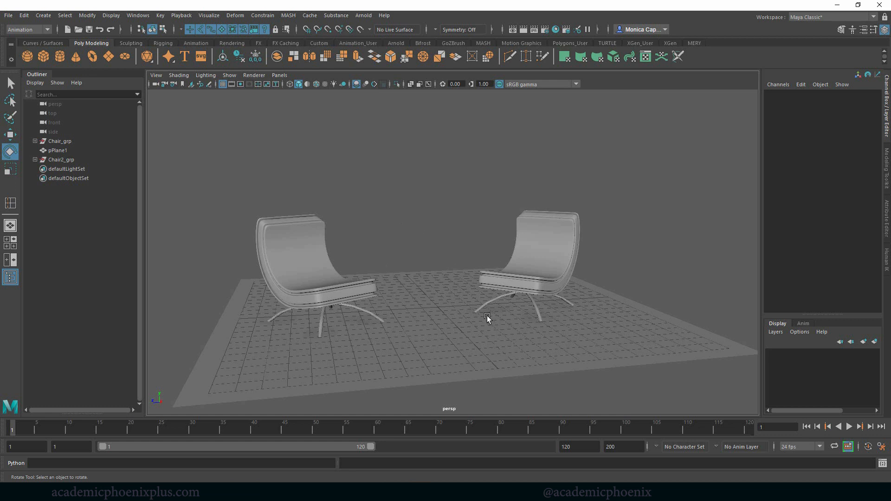
mouse_move(434, 262)
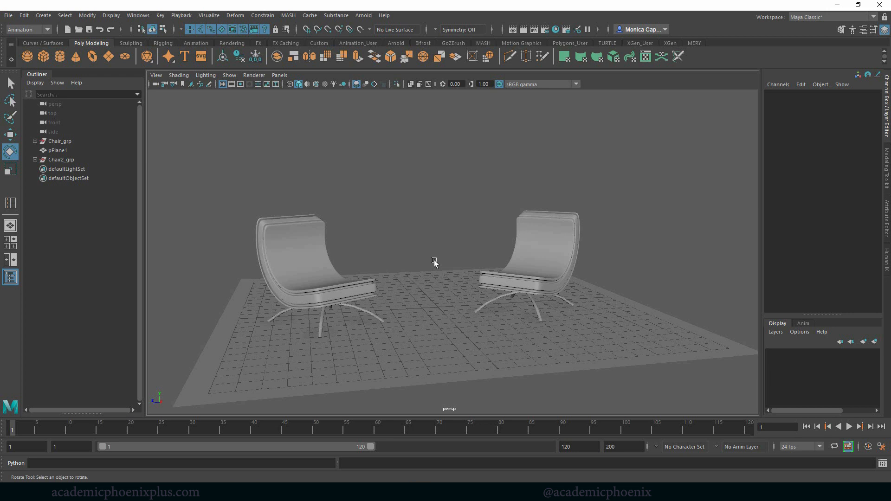
mouse_move(414, 313)
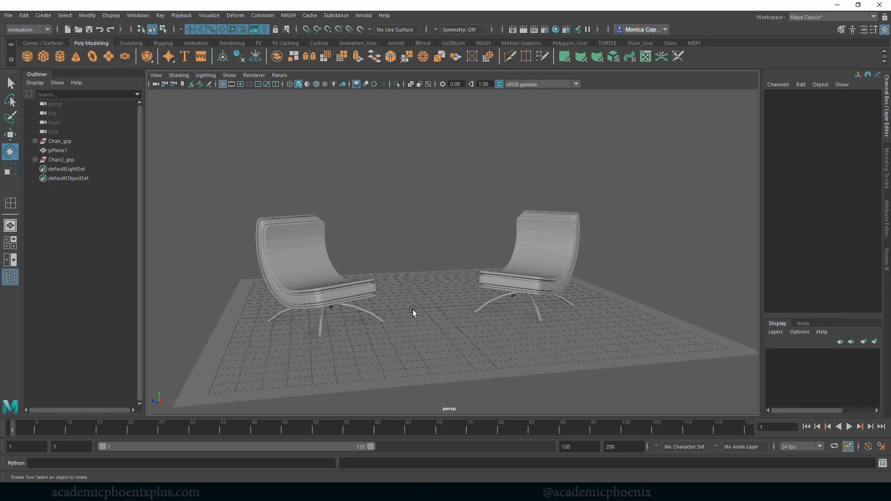